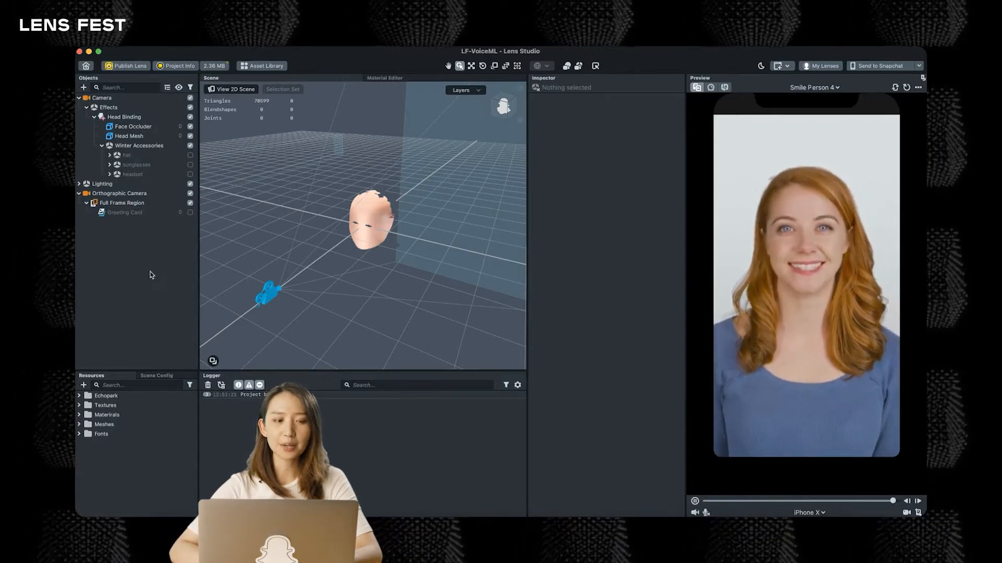
Step: Preview Winter Accessories on the head, then hide them in favor of the Greeting Card
click(126, 155)
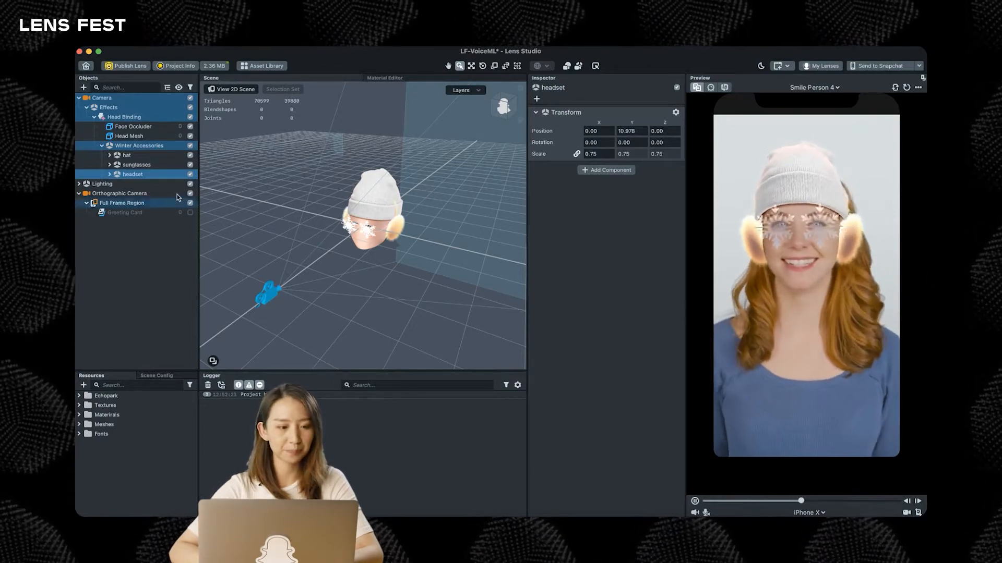
click(190, 145)
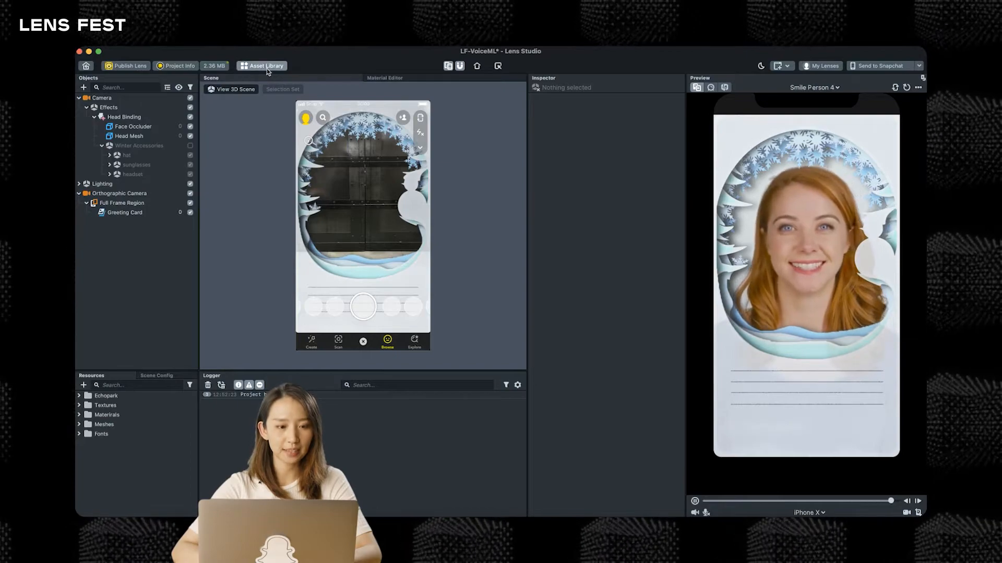
Step: Import the System Voice Command asset from the Asset Library's Featured section
click(266, 65)
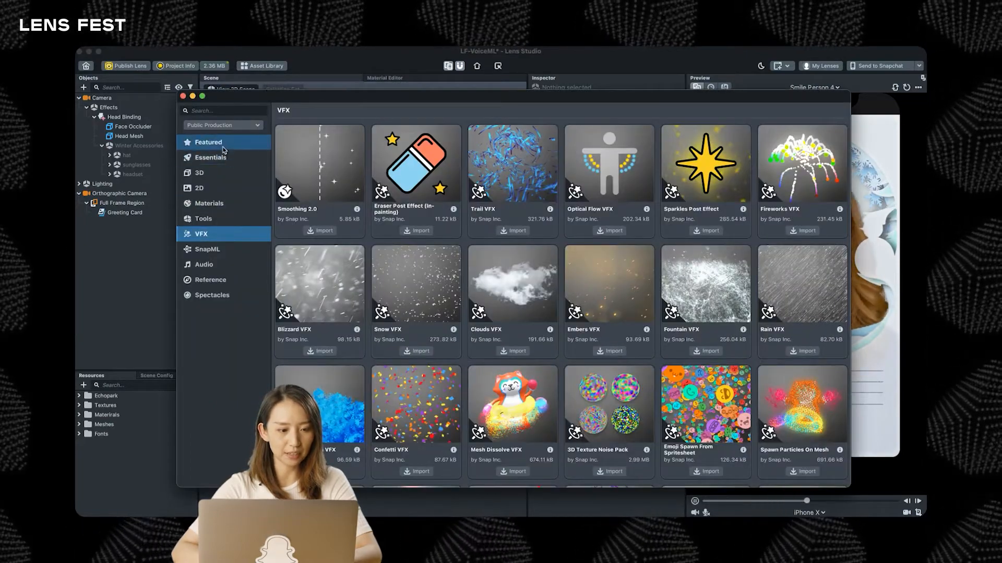
click(210, 142)
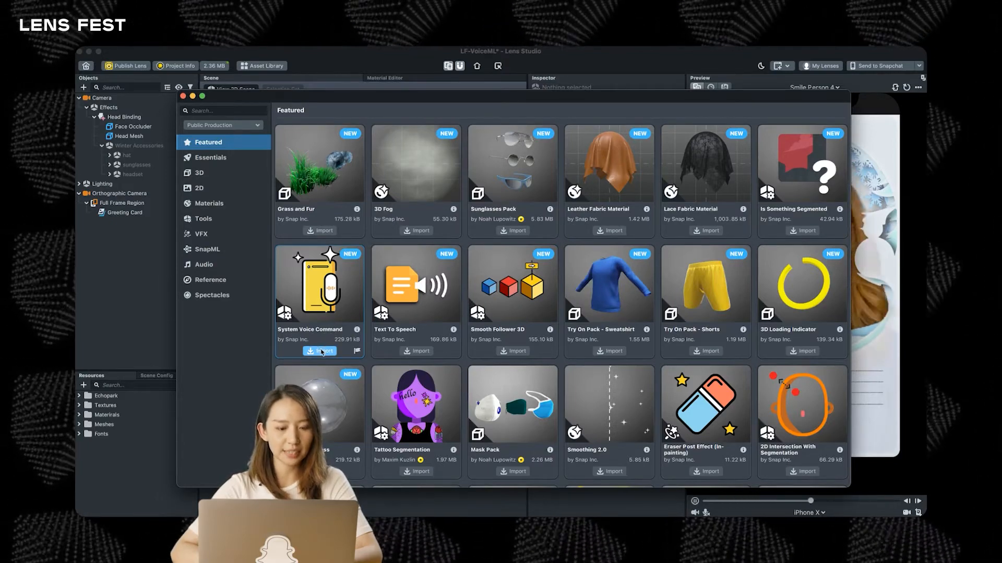
click(319, 351)
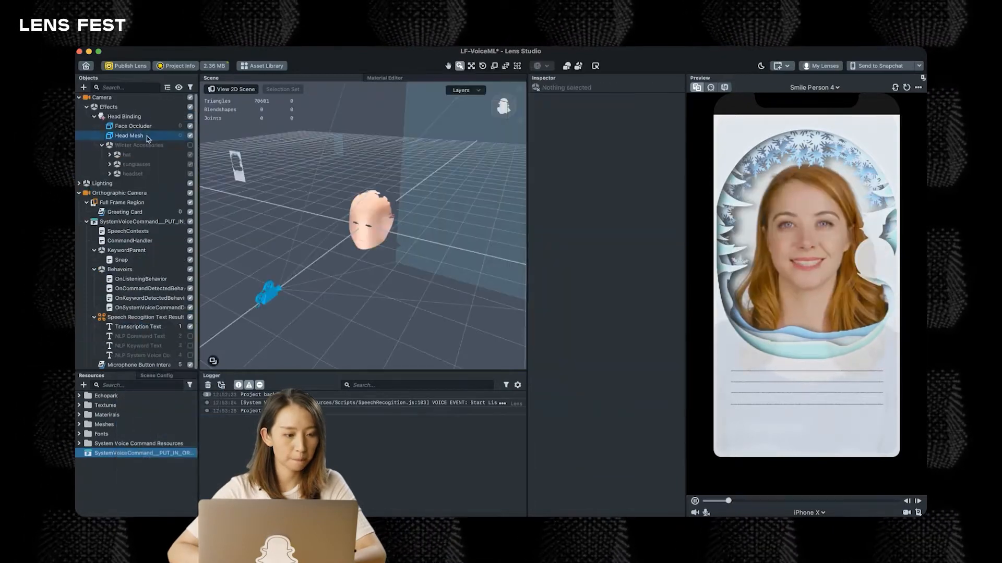
Step: Select the SystemVoiceCommand object to inspect its SpeechRecognition script settings
click(142, 221)
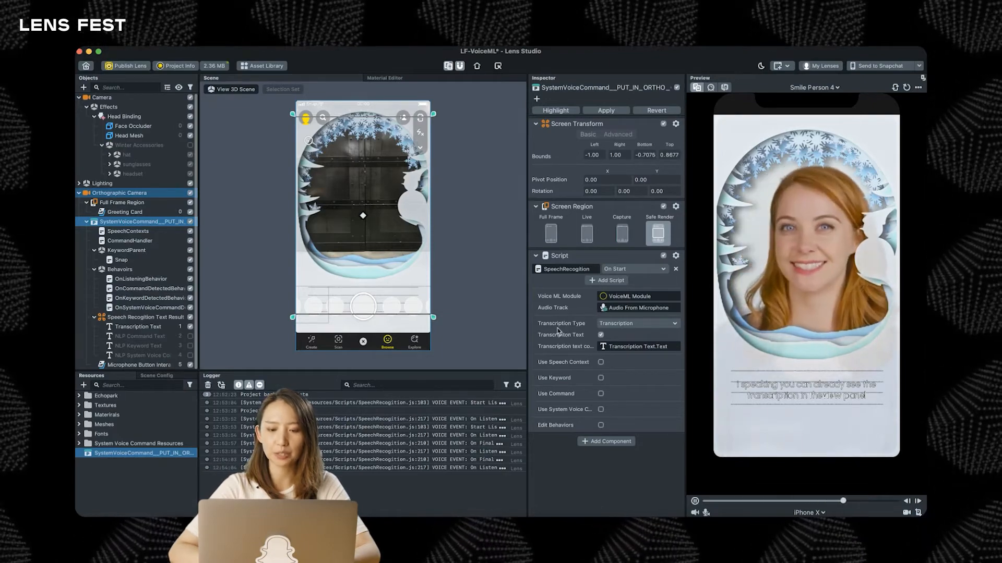
Step: Try Live Transcription as the Transcription Type, then revert to standard Transcription
click(638, 323)
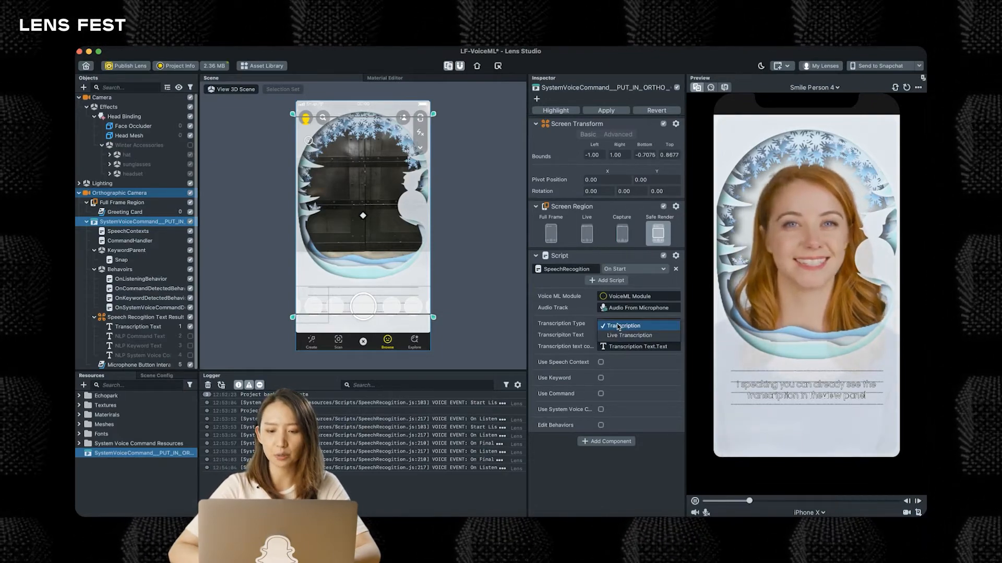
click(623, 326)
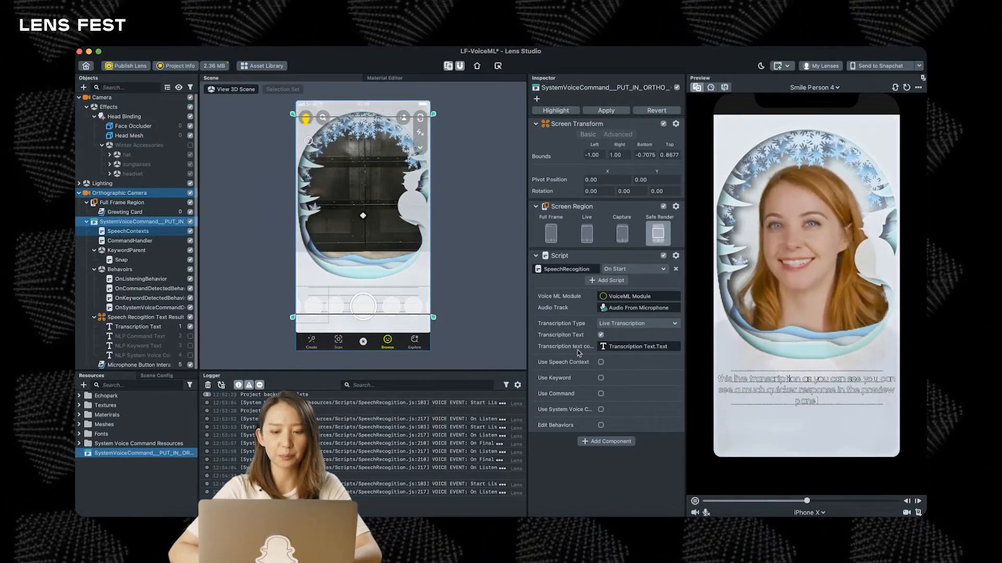
click(638, 323)
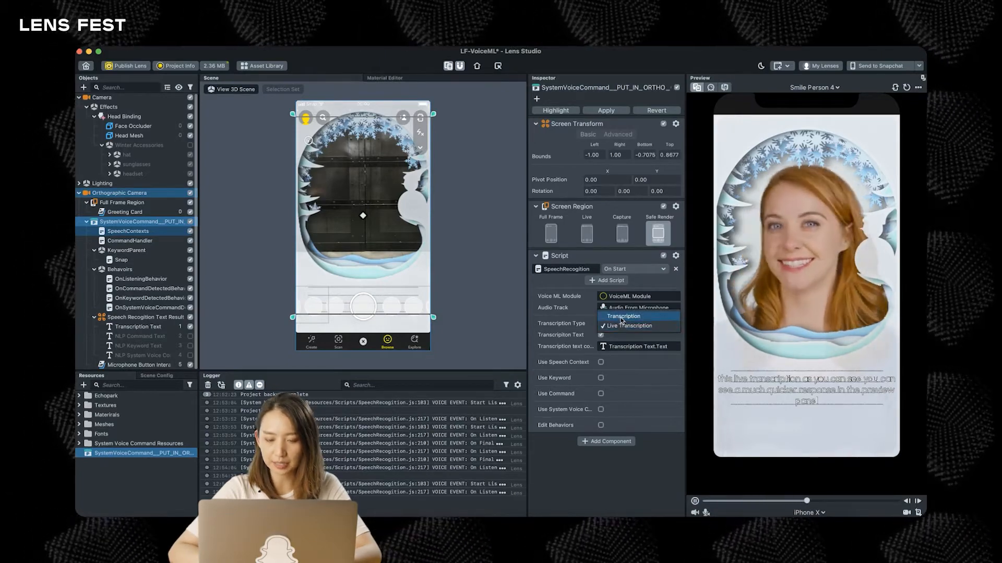
click(623, 316)
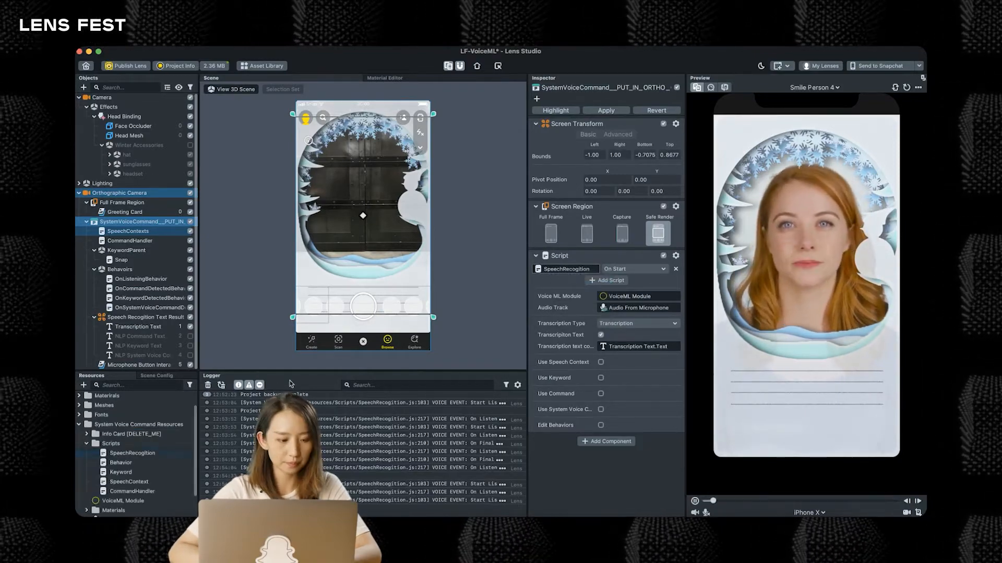
Step: Review the SpeechRecognition script's transcription and keyword handling code, then restart the preview
double_click(131, 453)
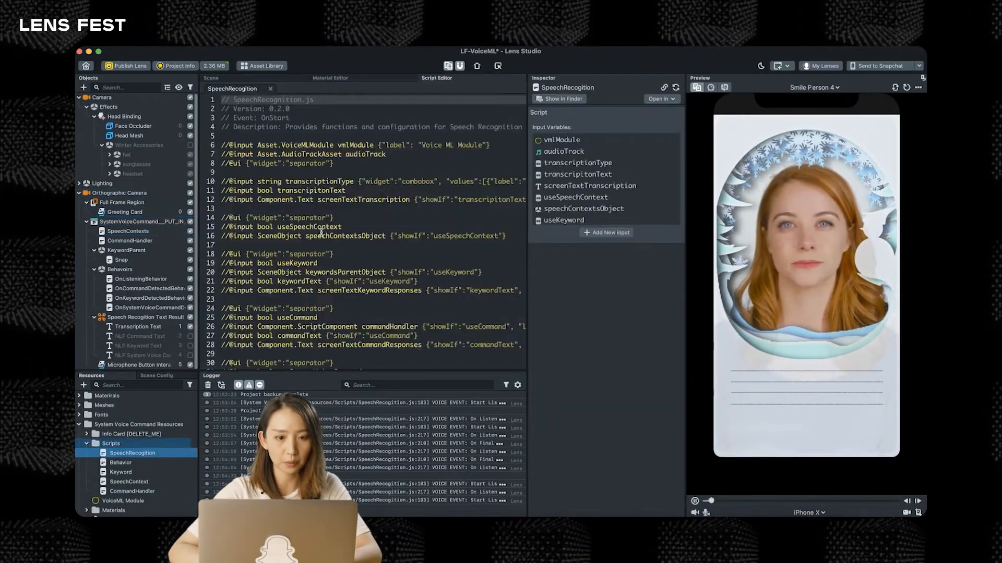
scroll(down, 3)
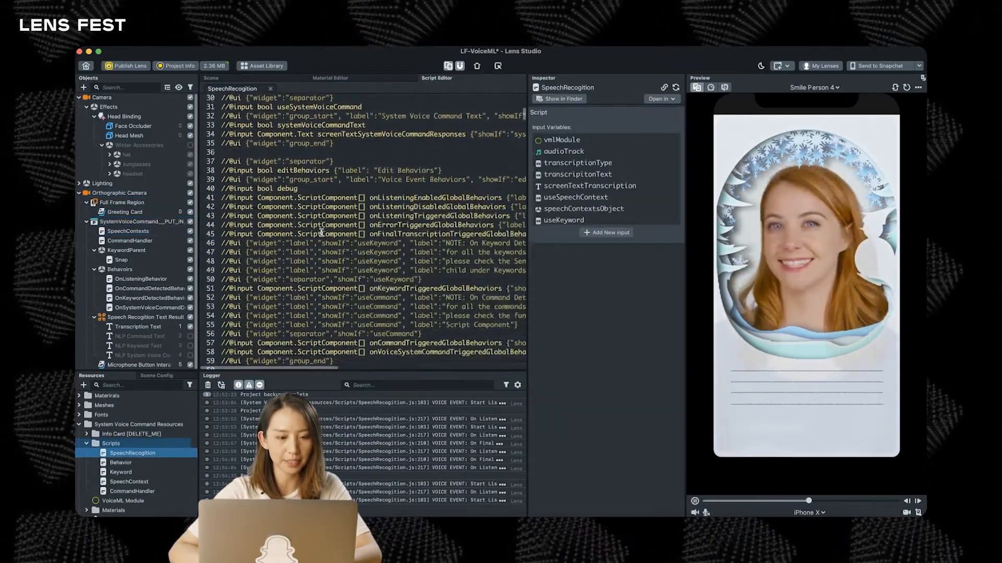
scroll(down, 3)
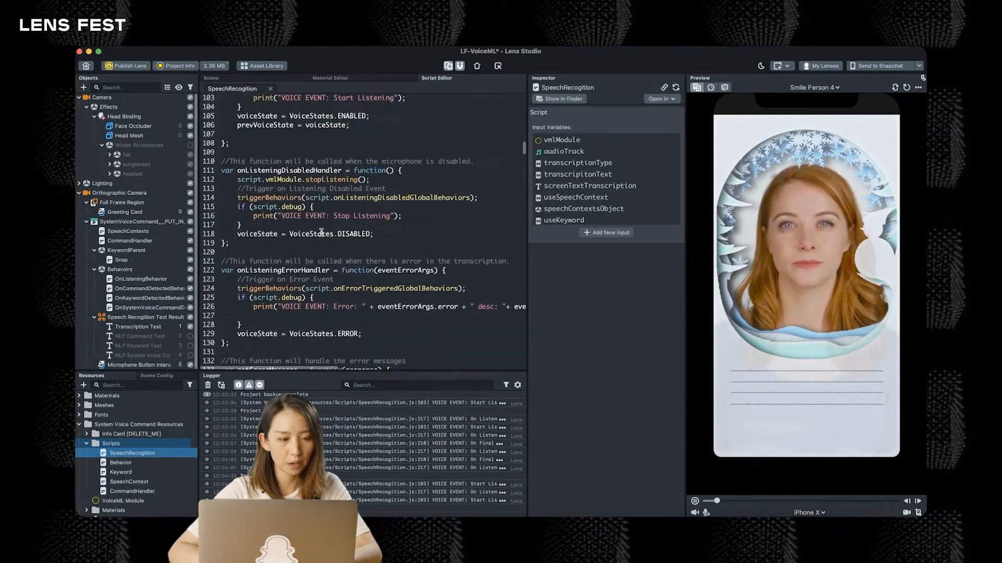
scroll(down, 3)
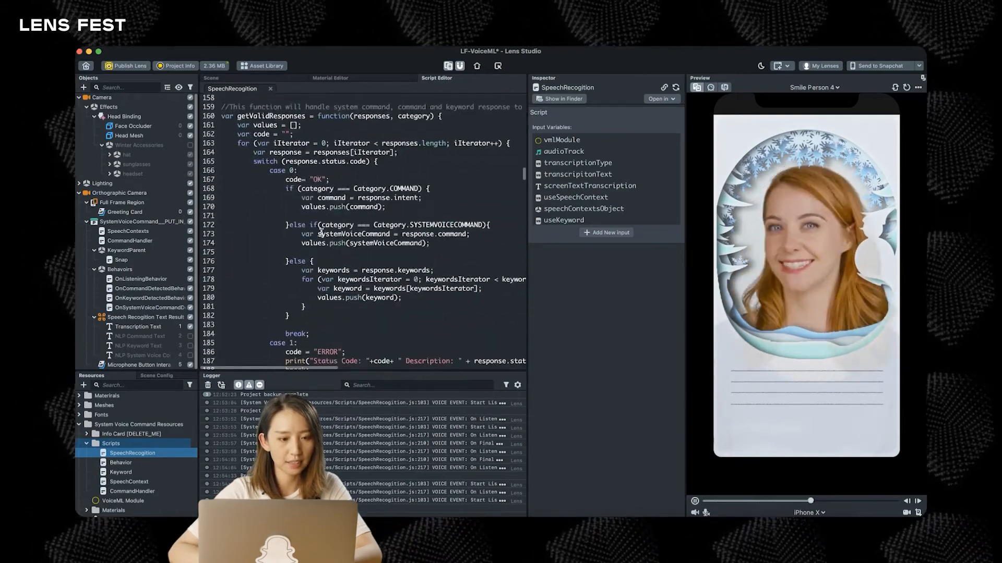
scroll(down, 3)
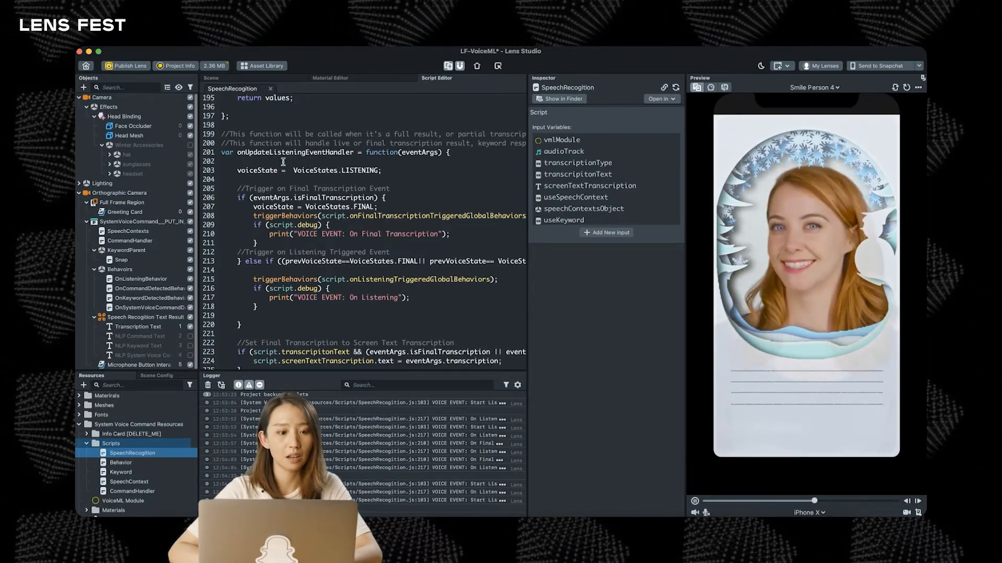
scroll(down, 3)
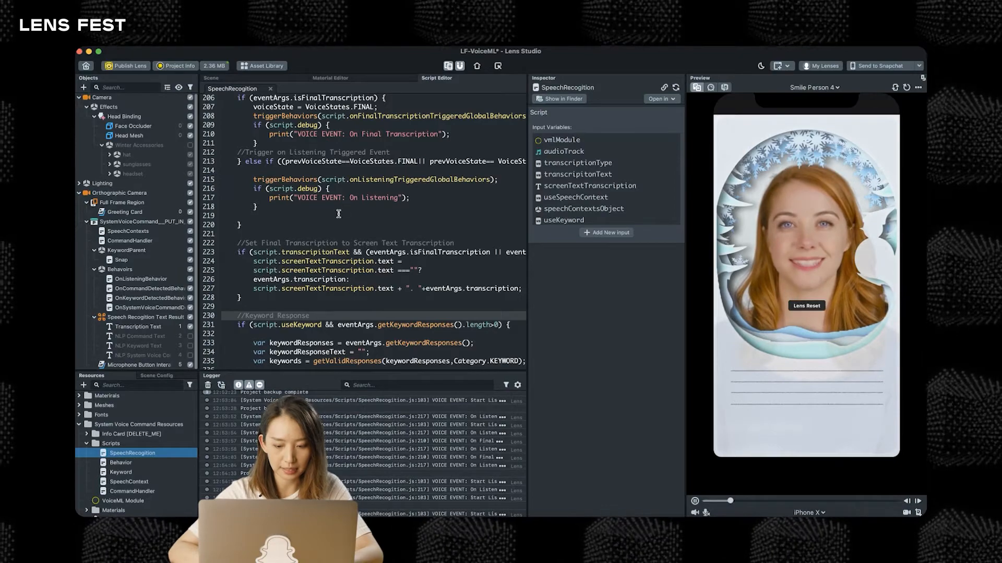
click(129, 221)
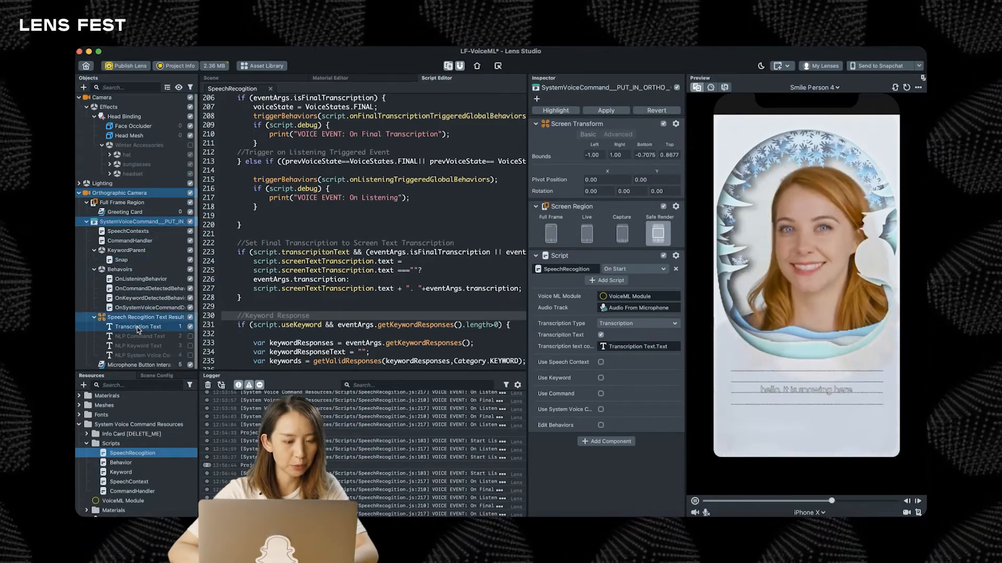
Step: Give Transcription Text sample text 'hi' and the DancingScript-Regular custom font
click(137, 326)
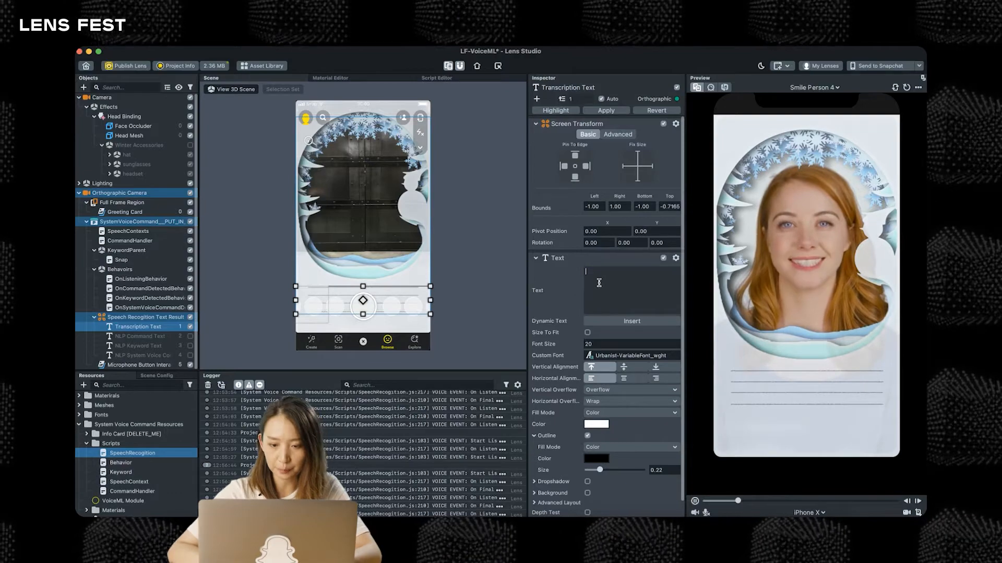
text(hi)
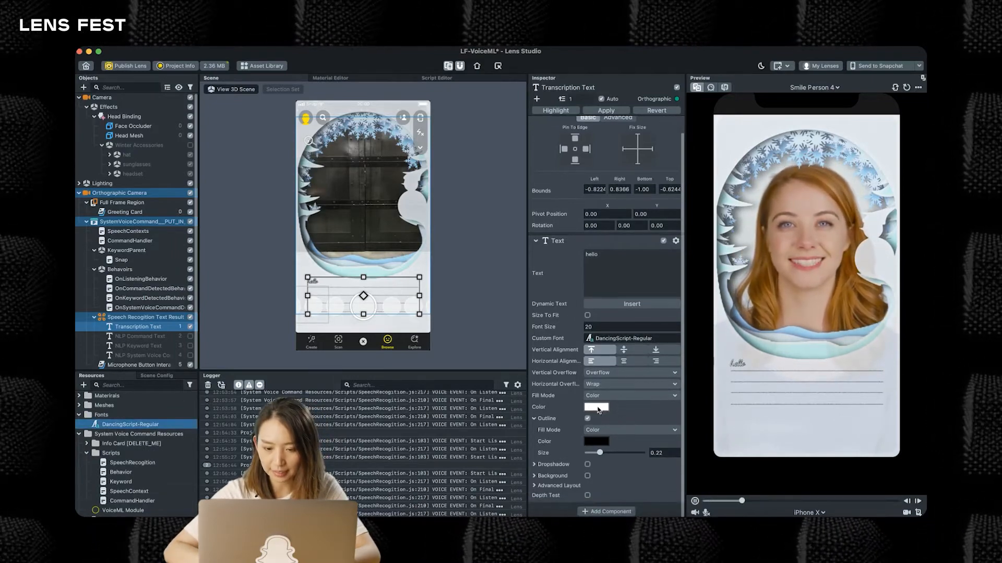
click(596, 407)
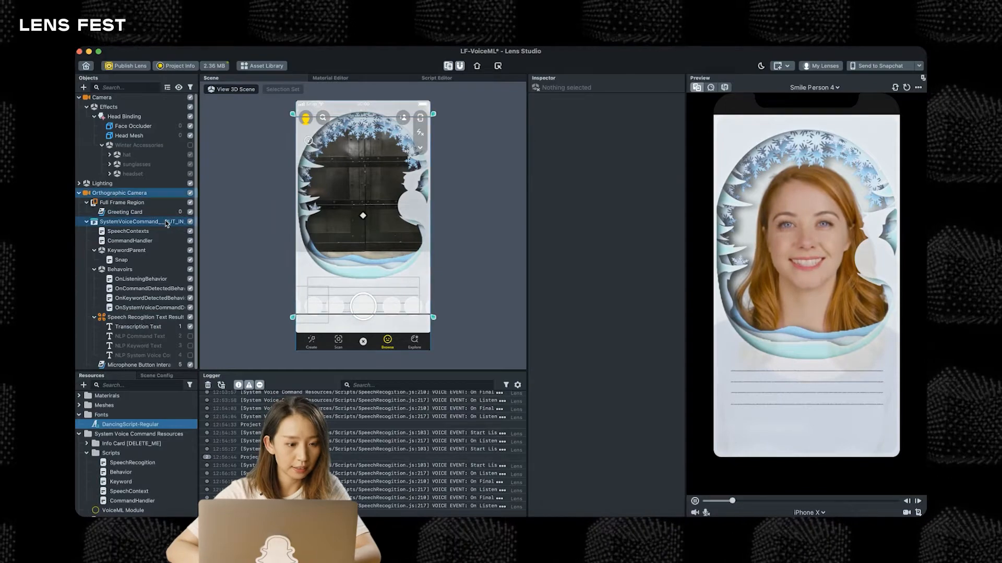
Step: Enable Use Speech Context on SystemVoiceCommand, linked to the SpeechContexts object
click(133, 222)
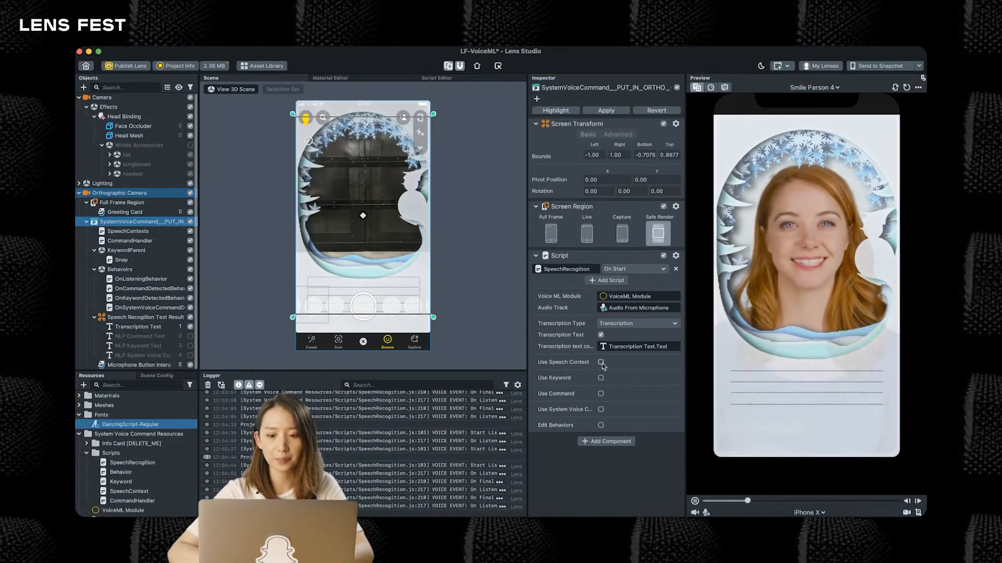
click(601, 362)
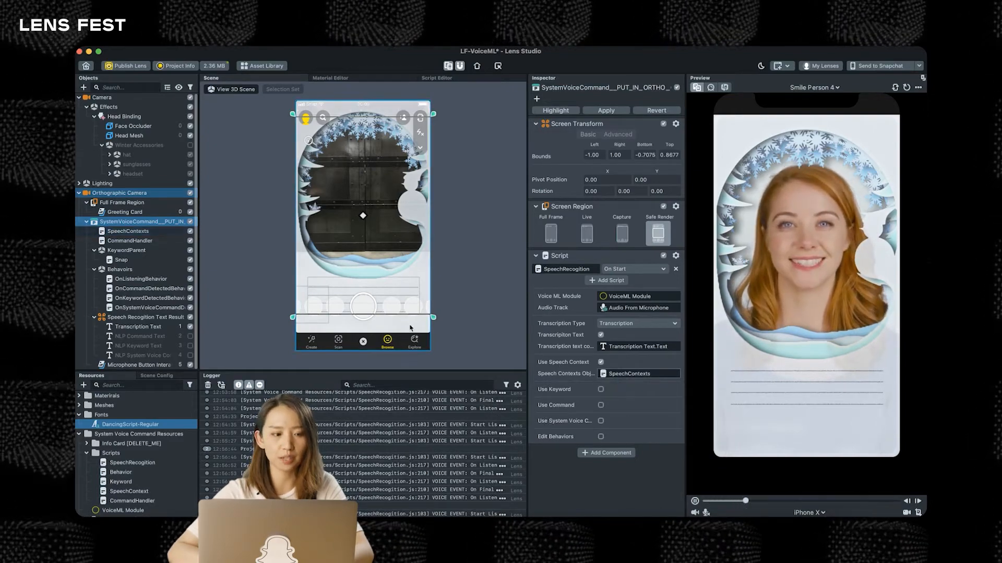
click(129, 231)
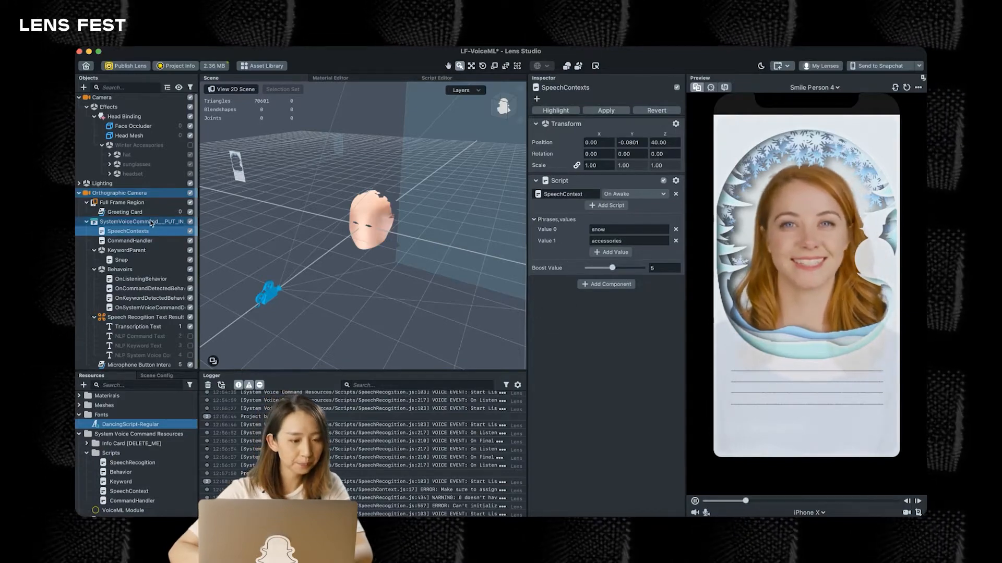
Step: Return to SystemVoiceCommand's speech recognition settings after reviewing the speech context phrases
click(141, 221)
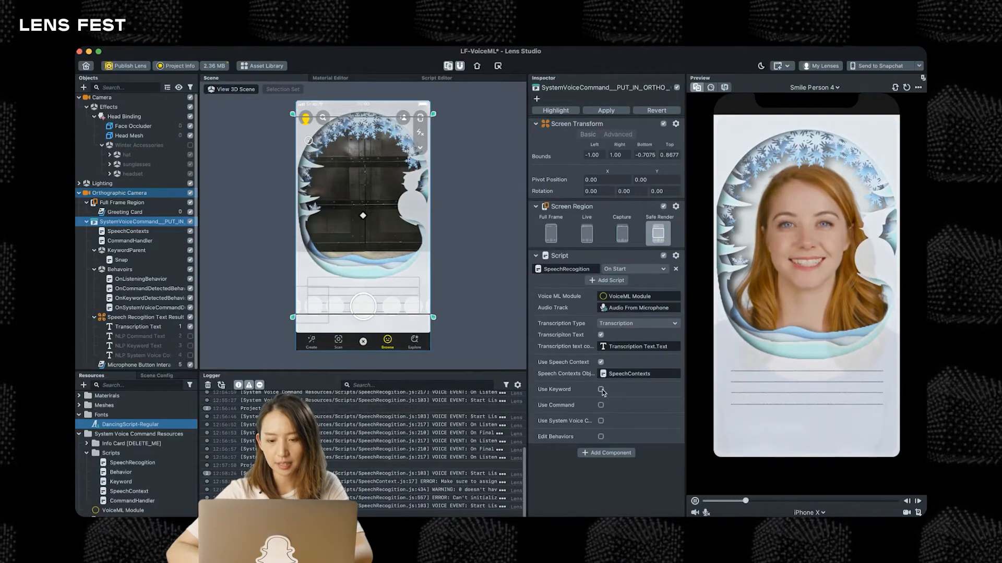
Step: Enable Use Keyword with KeywordParent as the keywords parent and locate that object
click(601, 391)
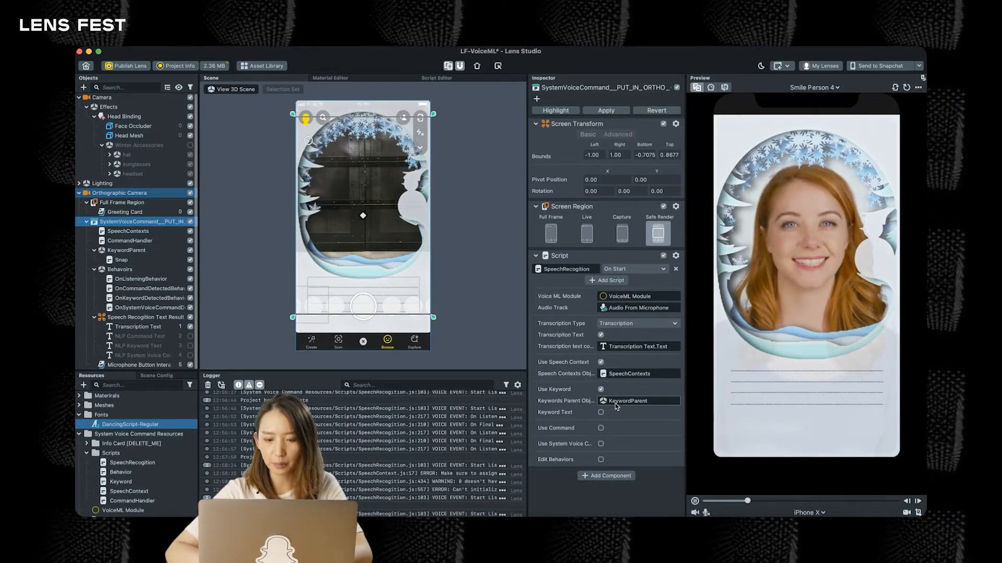
right_click(639, 401)
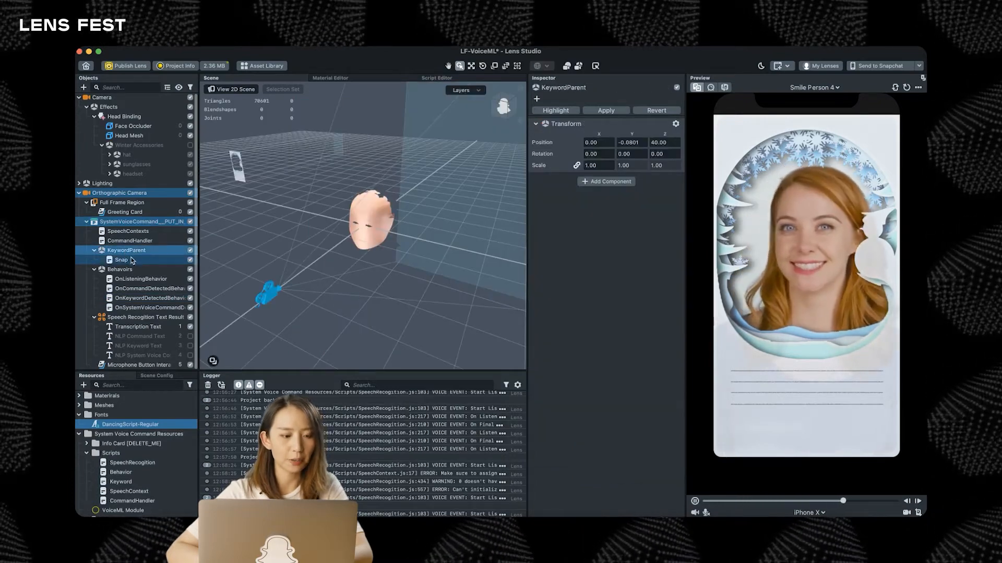
Step: Rename the Snap keyword to Snow and add a snow-related alias value
click(121, 259)
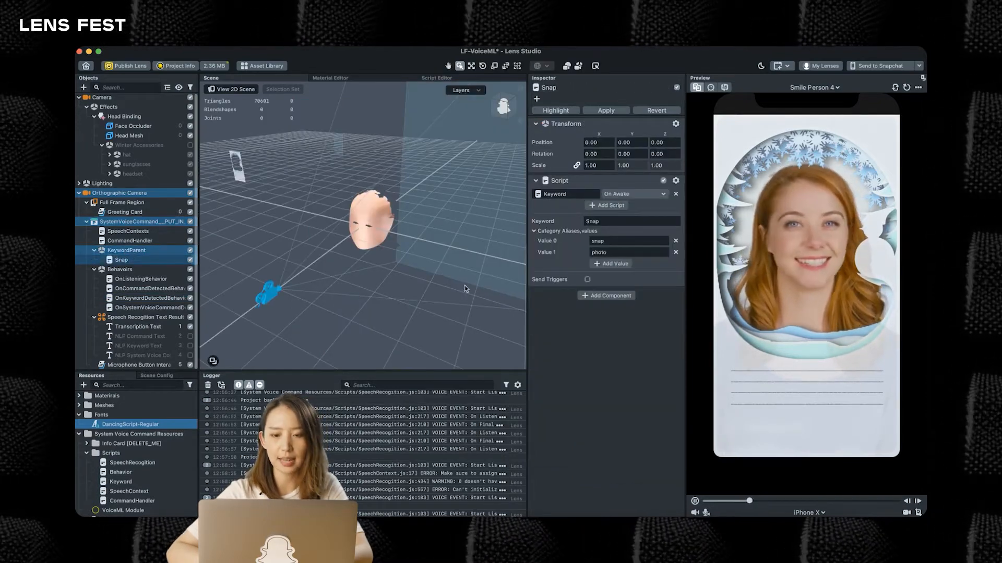
click(632, 221)
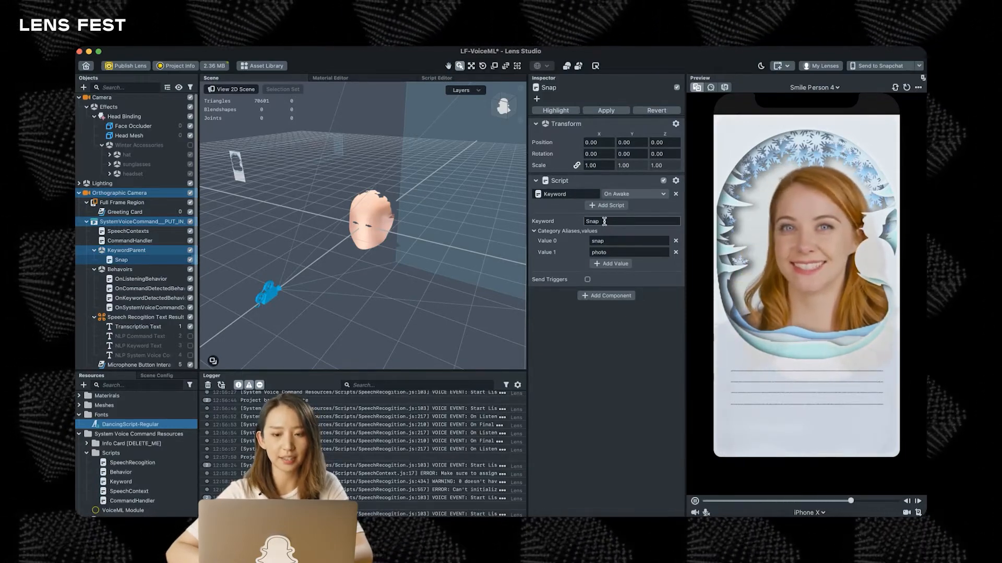
double_click(601, 221)
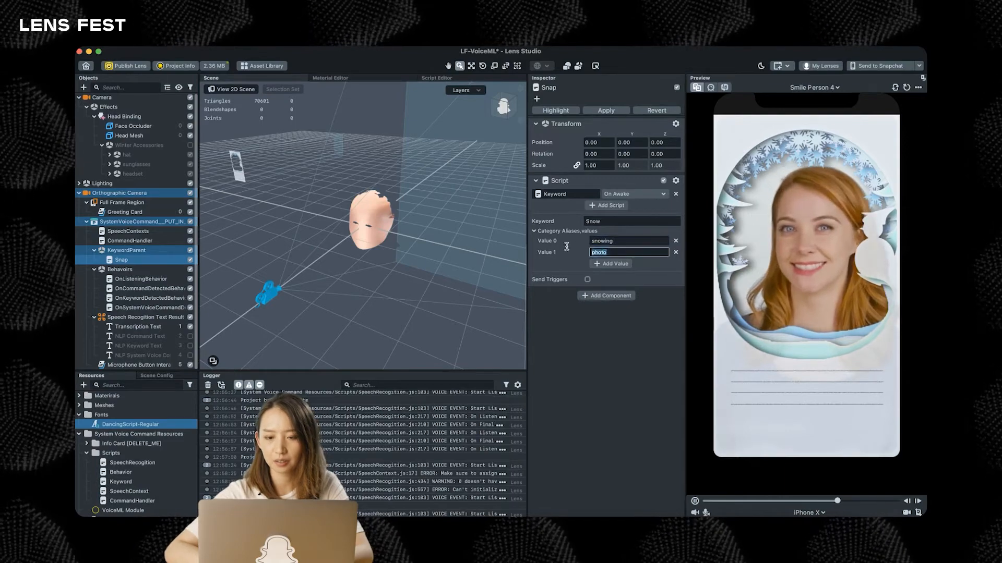
text(snow)
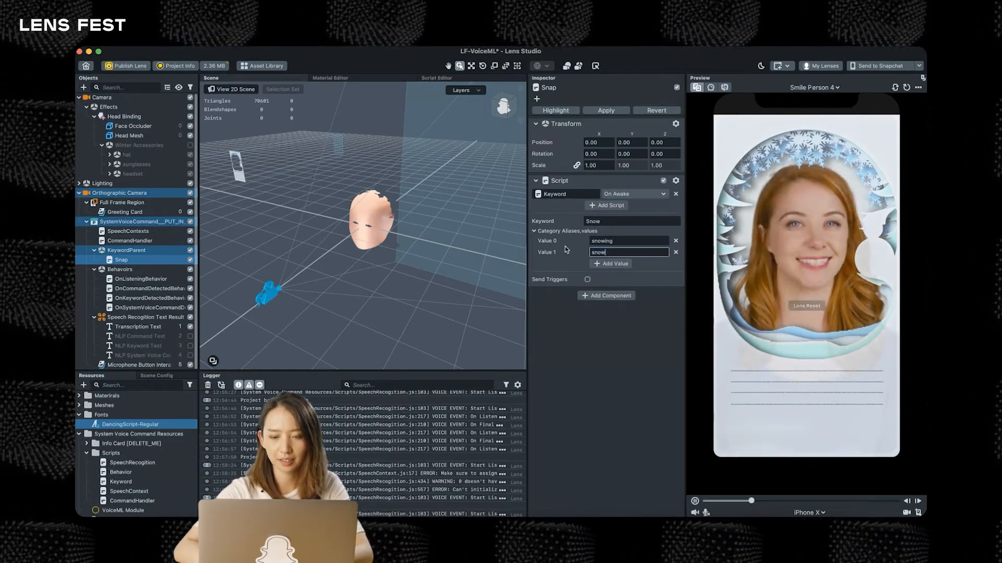
click(609, 263)
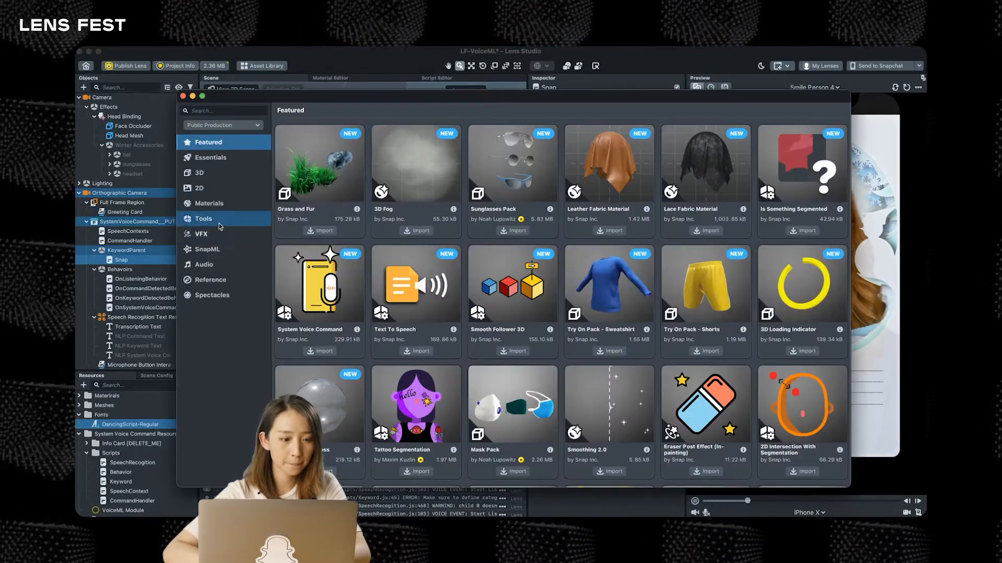
Step: Import the Snow VFX asset from the Asset Library's VFX category and close the library
click(200, 234)
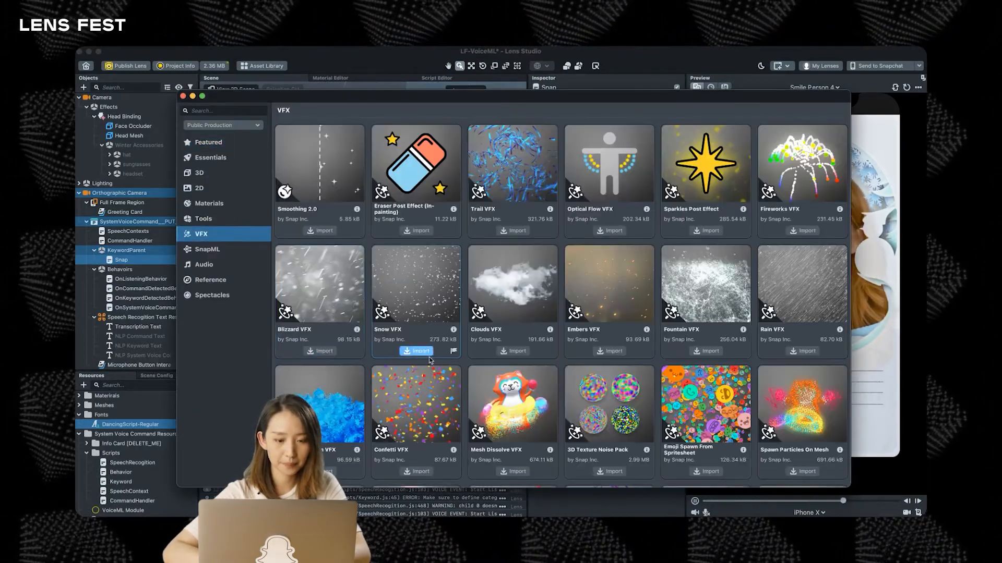
click(416, 351)
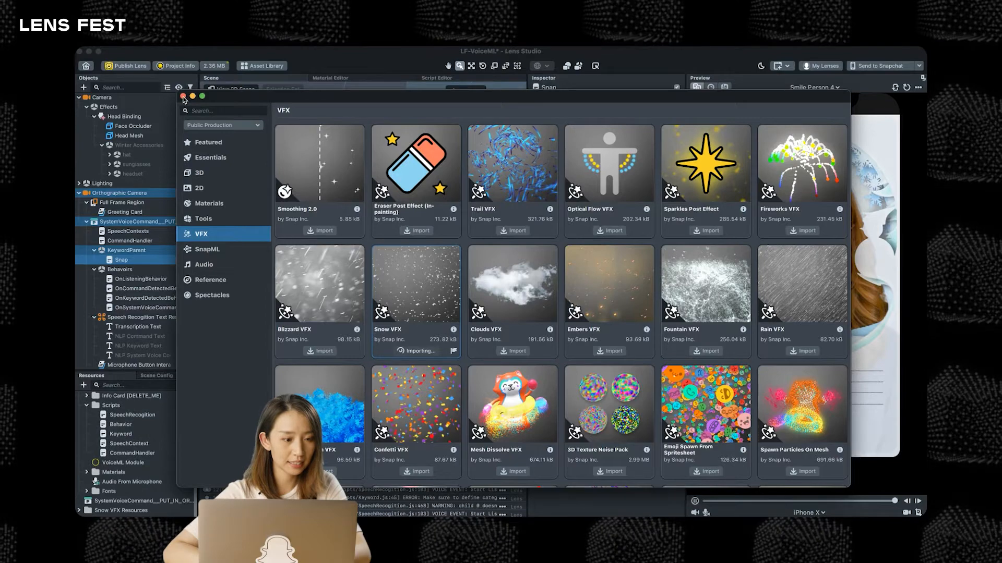
click(183, 96)
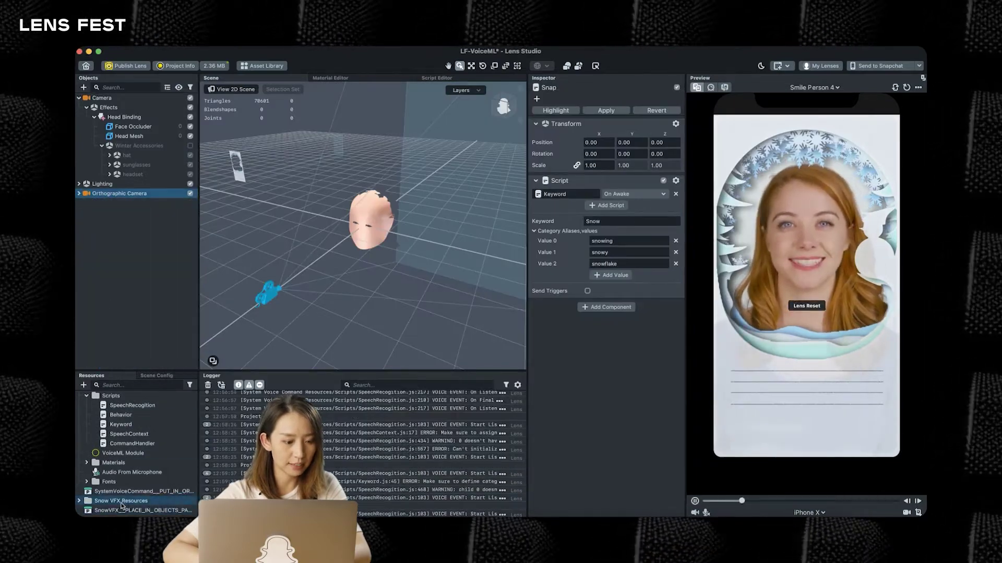
Step: Add the SnowVFX prefab with Snow and Snow_ground effects to the scene and disable it
click(130, 524)
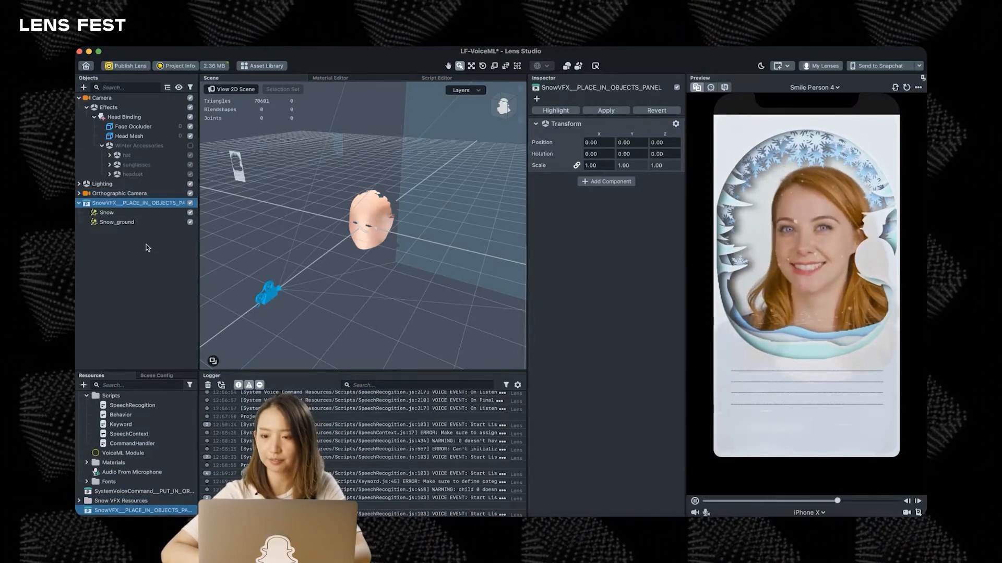
click(107, 213)
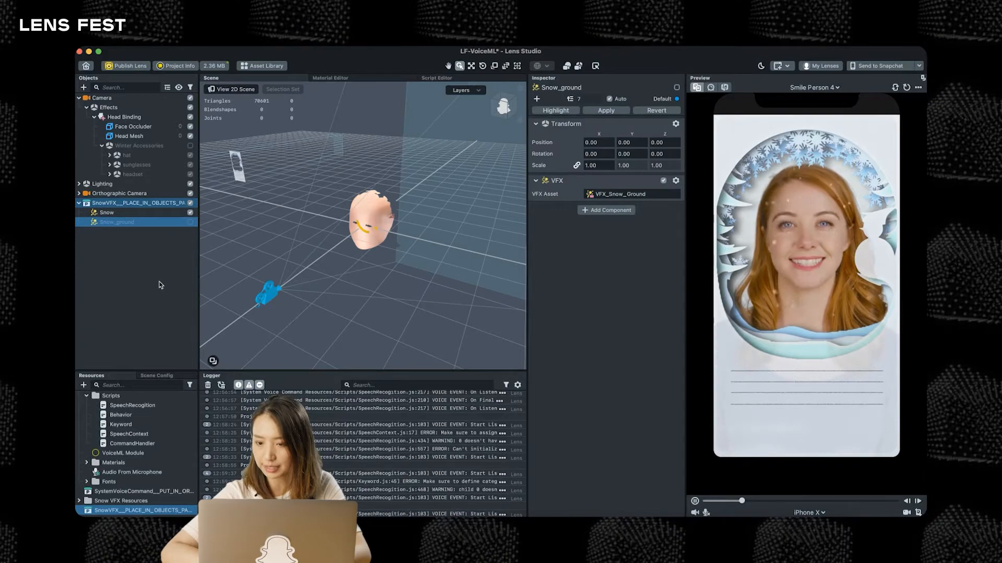
click(134, 202)
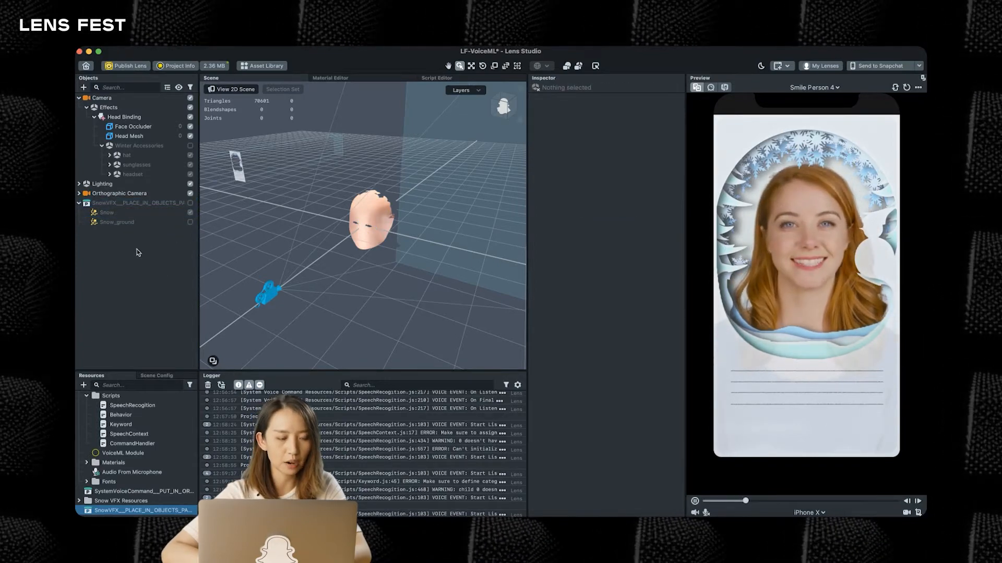
click(132, 174)
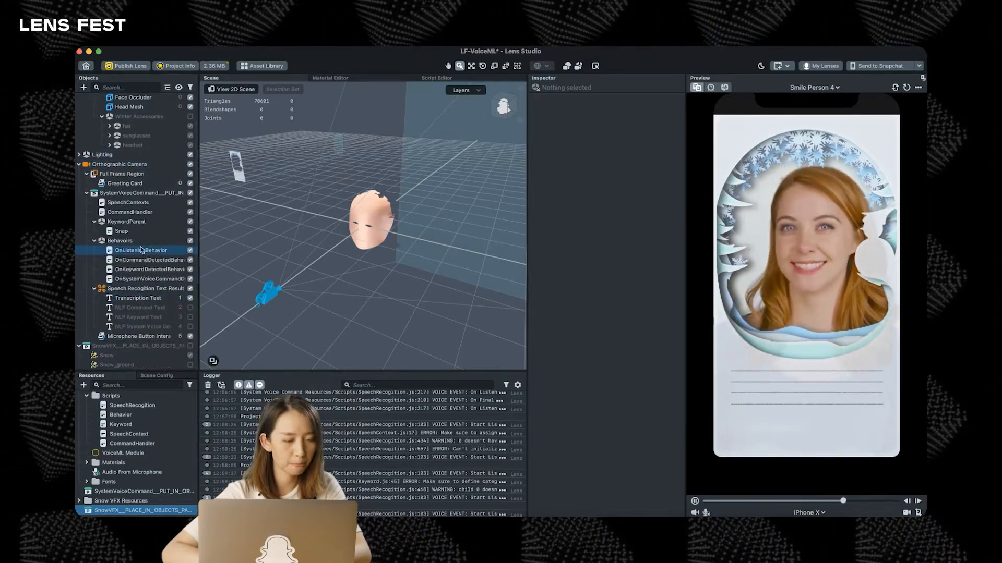
Step: Enable Send Triggers on the Snap object's Snow keyword script
click(121, 231)
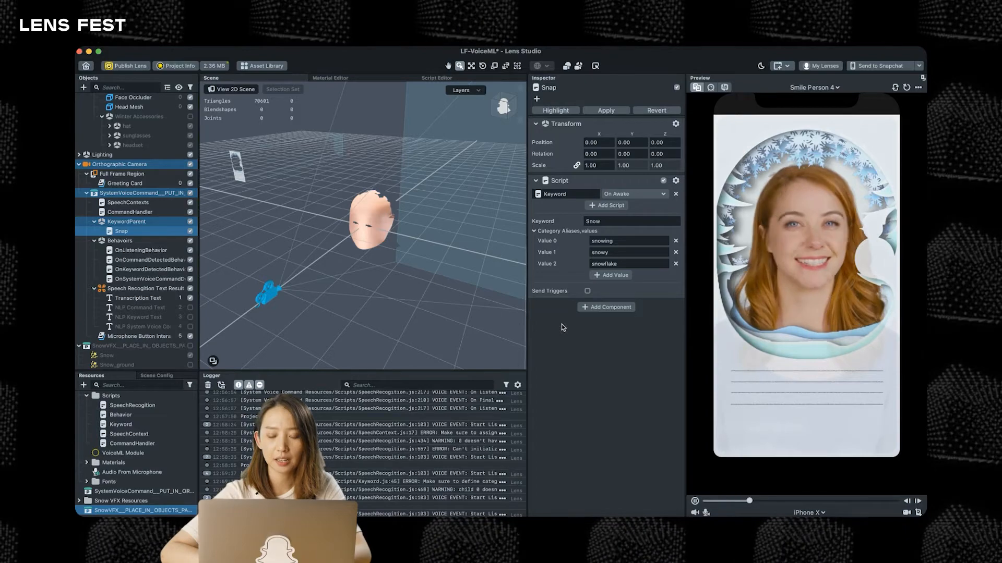
click(586, 290)
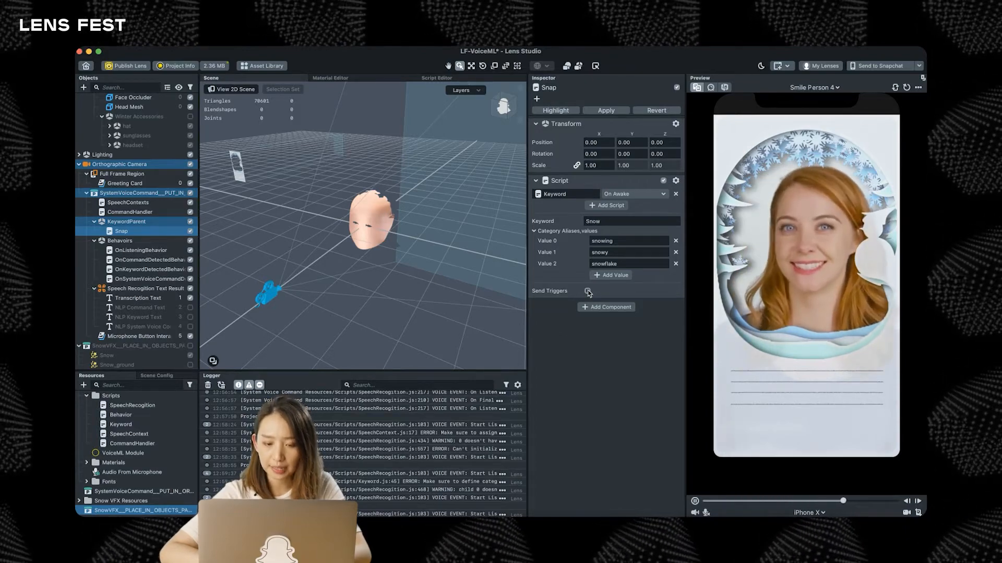
click(586, 290)
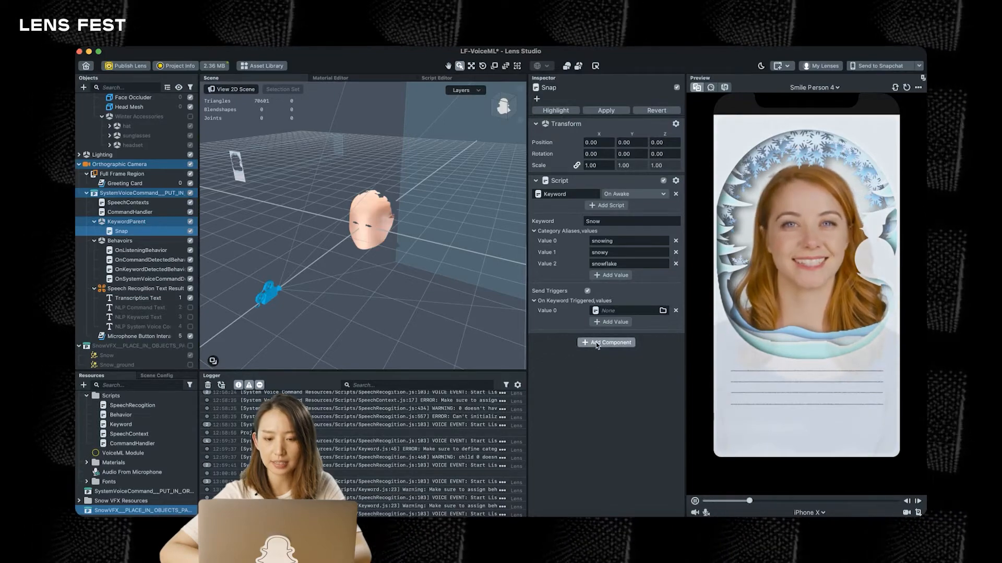
Step: Attach a Behavior script to Snap set to Set Enabled, enabling the SnowVFX object
click(605, 342)
text(b)
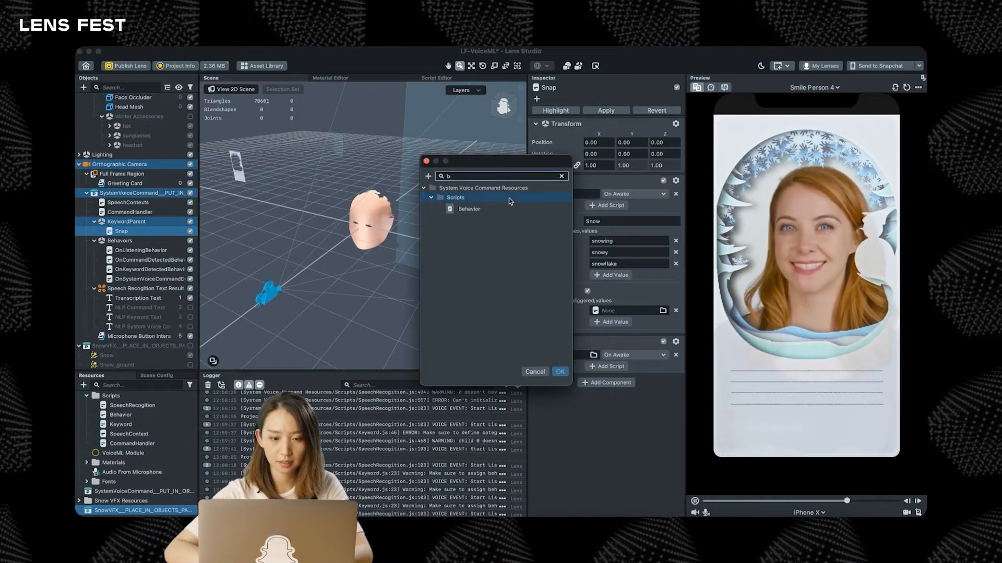
click(559, 371)
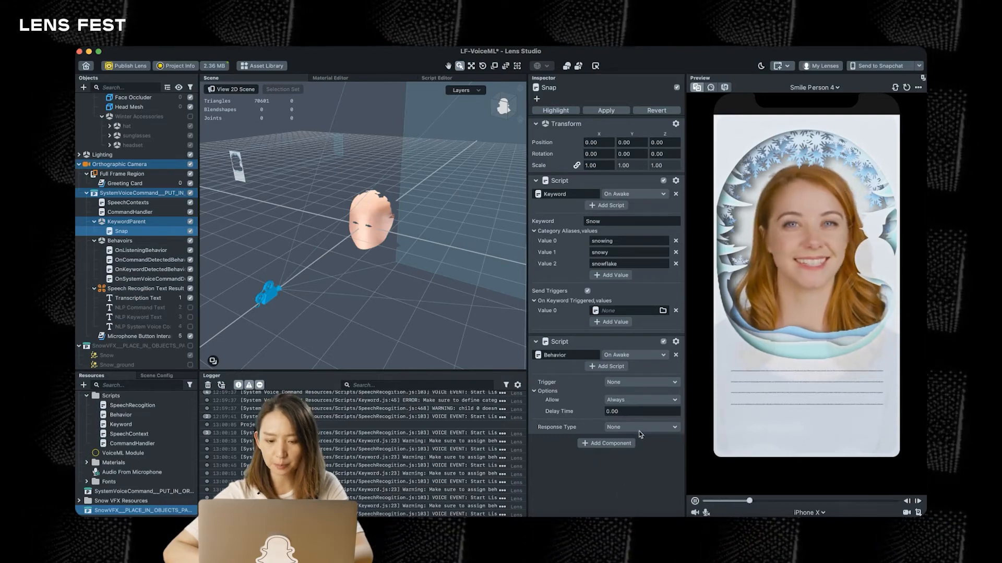
click(640, 427)
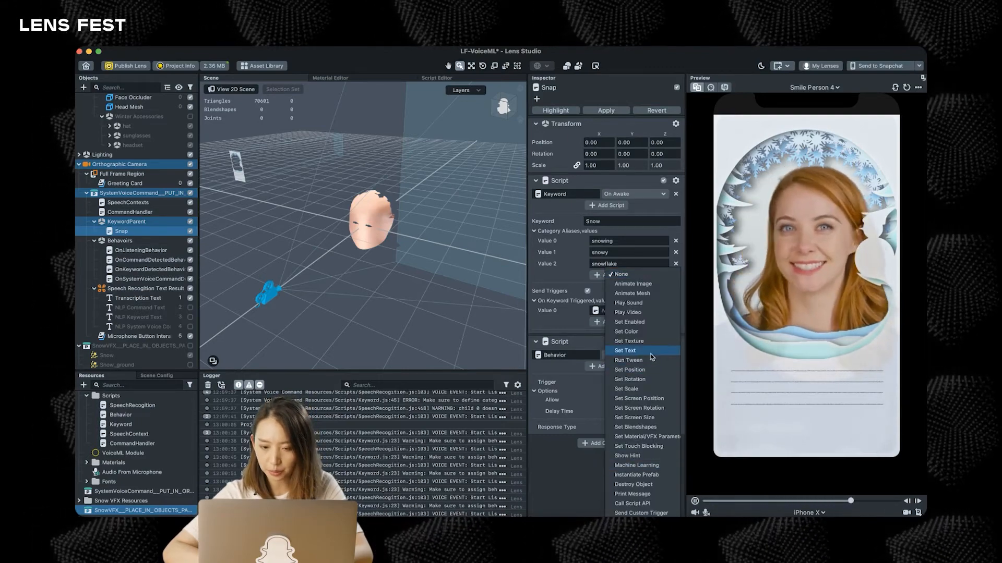
mouse_move(643, 321)
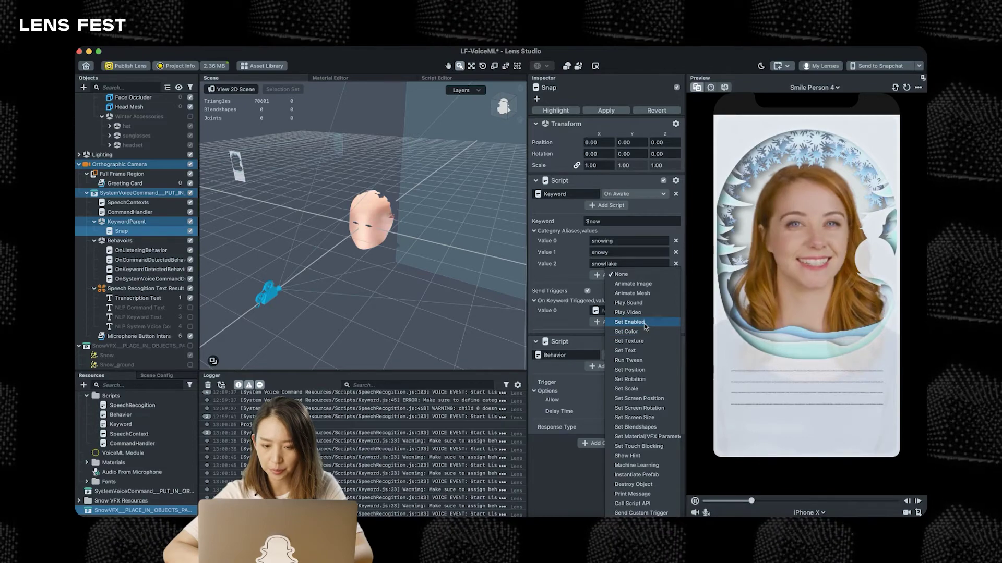
click(629, 322)
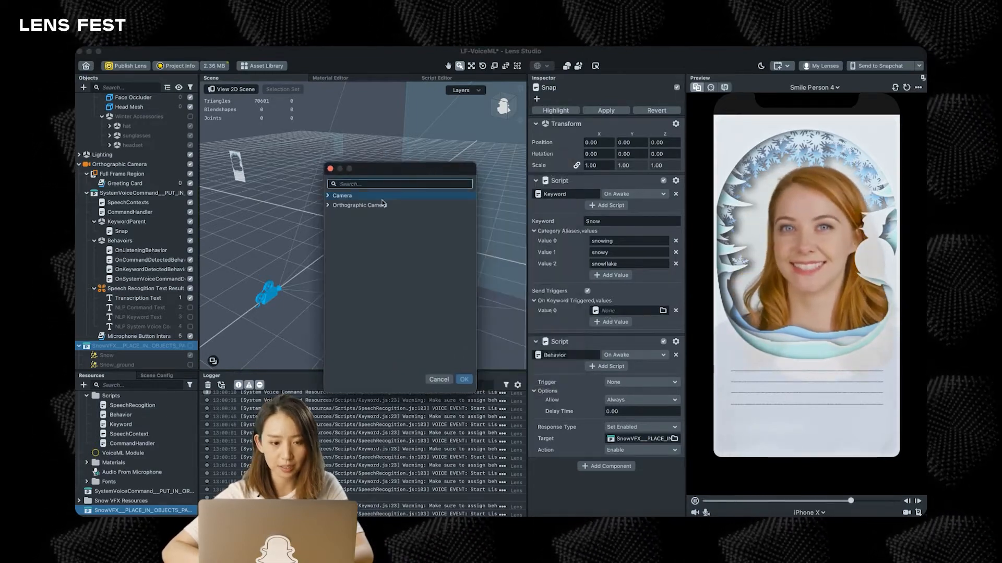
Step: Set the Snow keyword's On Keyword Triggered target to Snap's Script 2 - Behavior
click(328, 204)
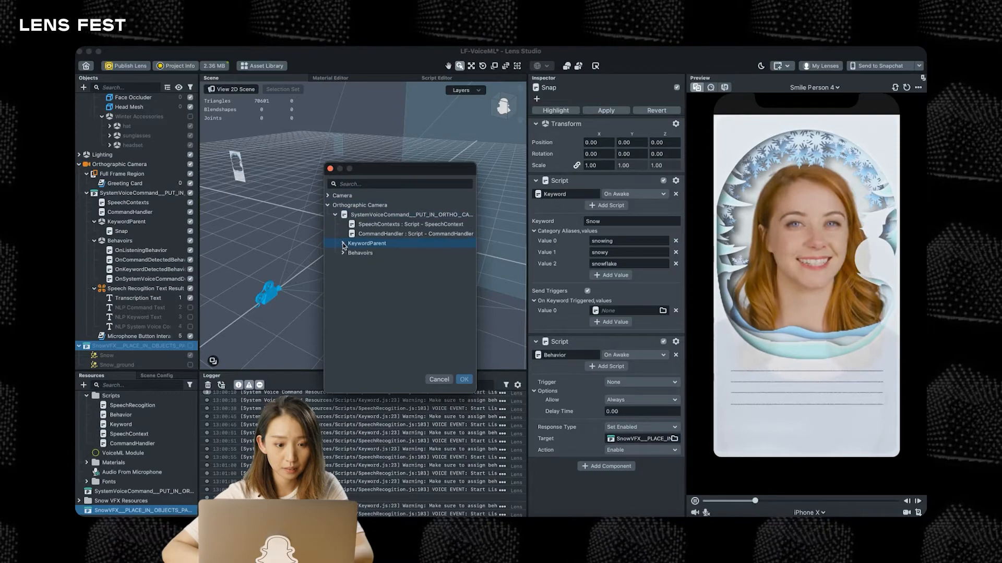
click(343, 243)
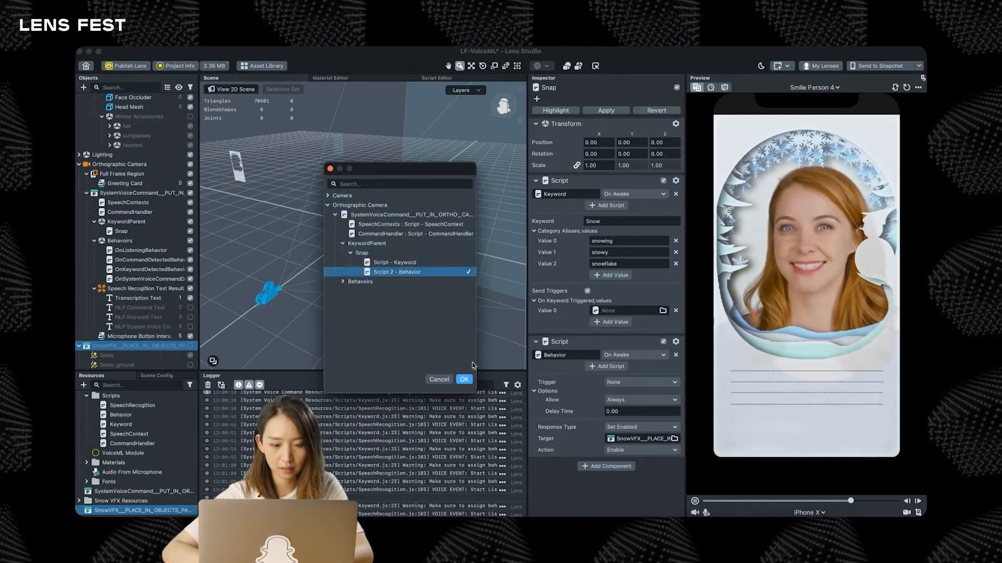
click(463, 380)
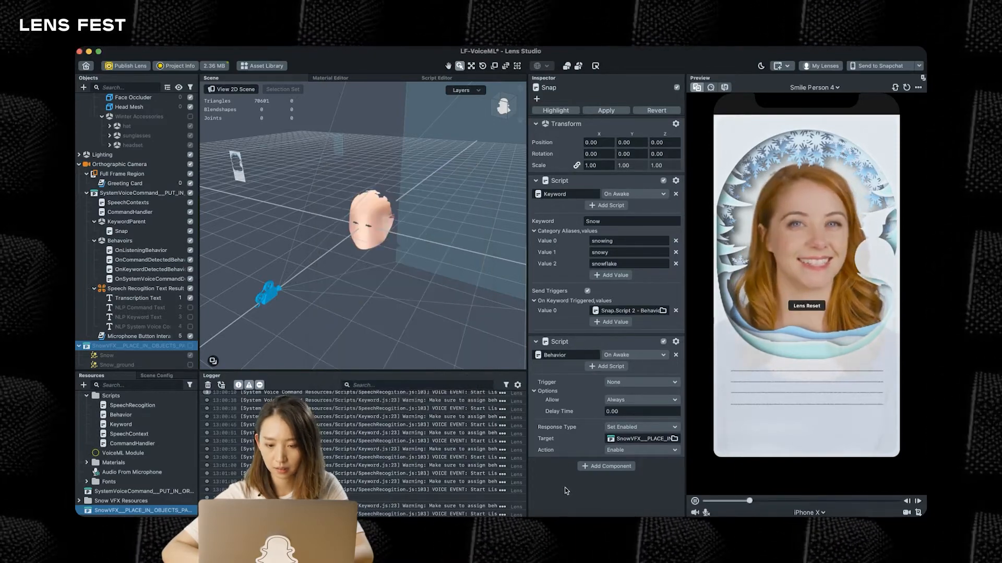
click(124, 183)
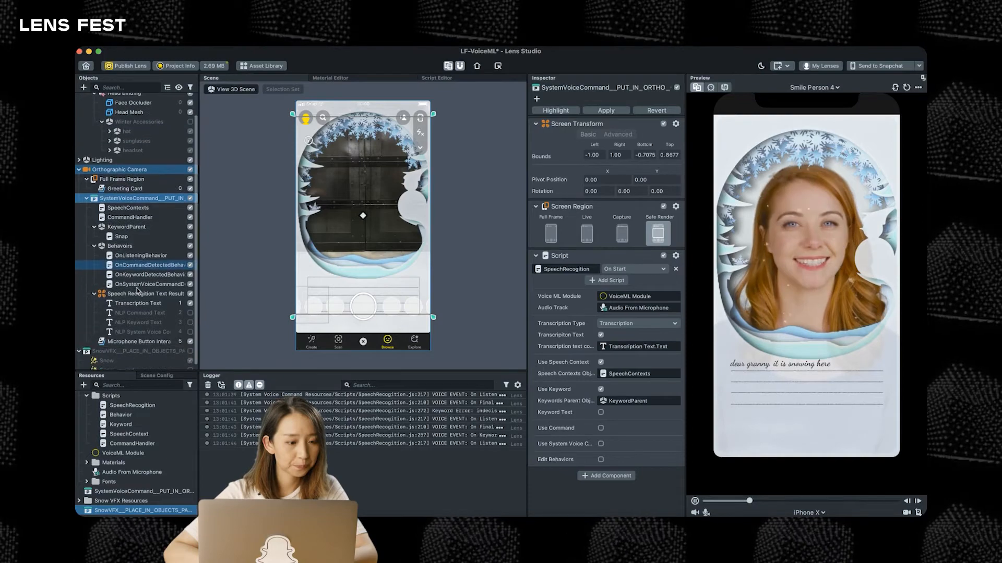
Step: Duplicate Snap as Accessories with keyword Accessories, removing the snowflake and snowy aliases
click(122, 236)
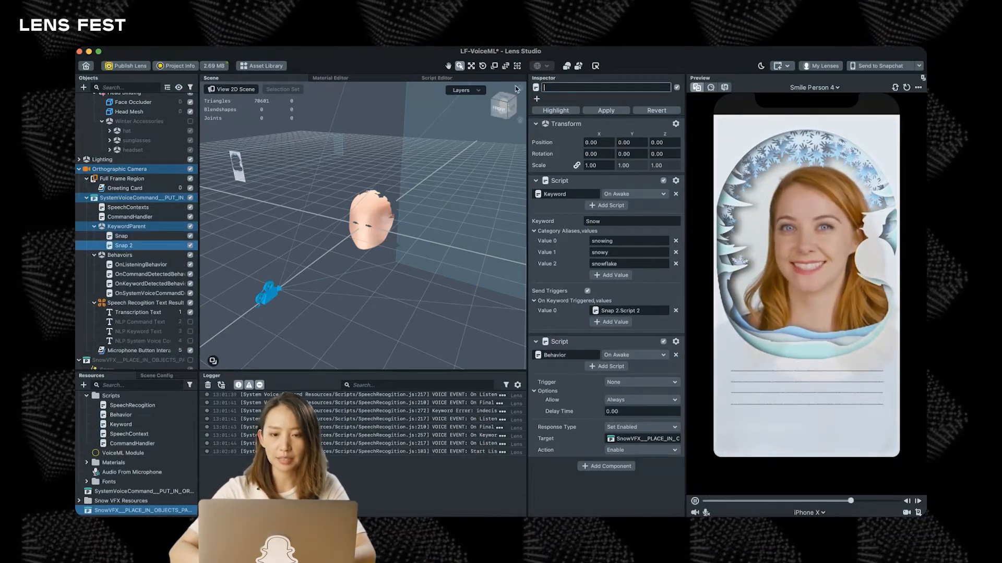
text(Accessories)
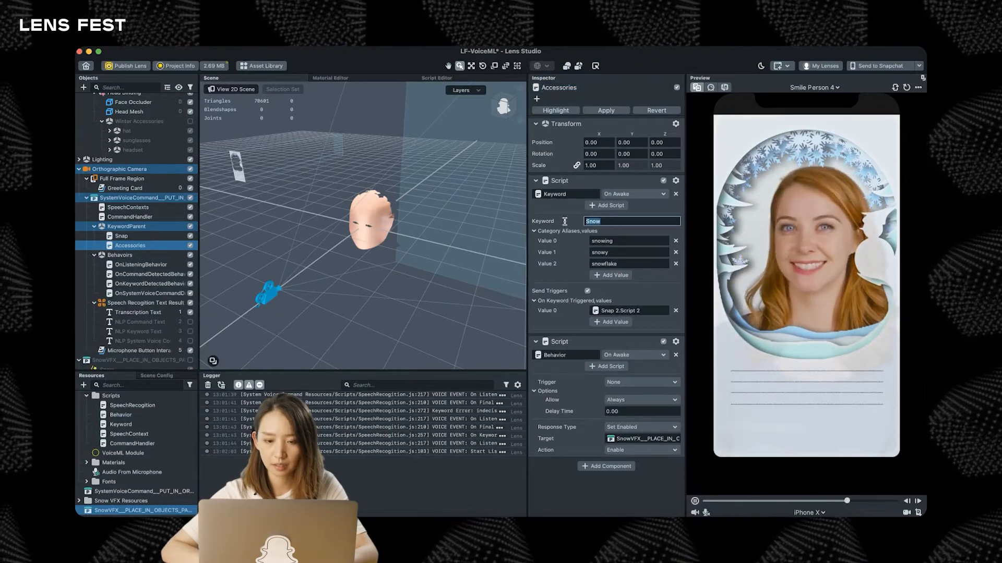
text(Accessories)
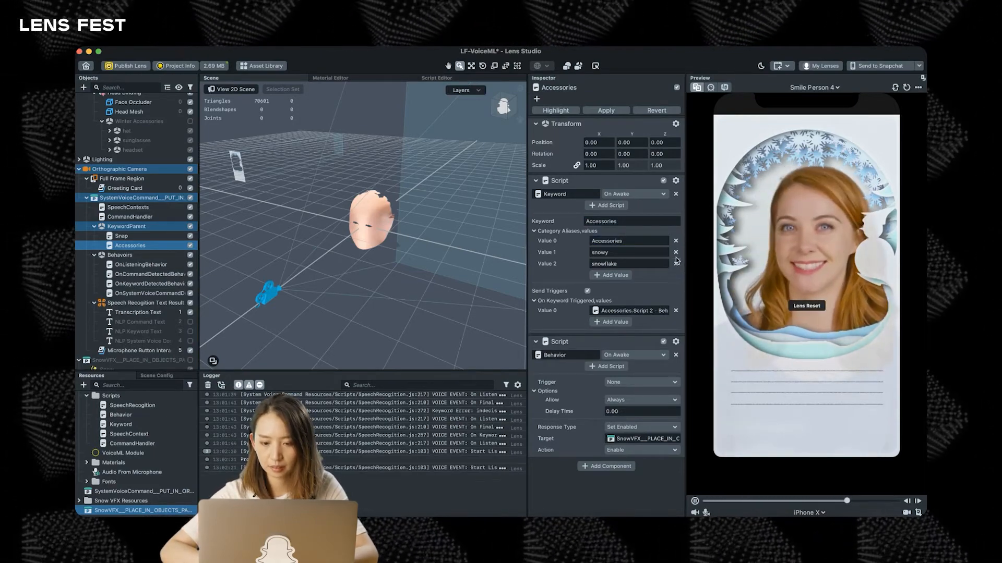
click(675, 263)
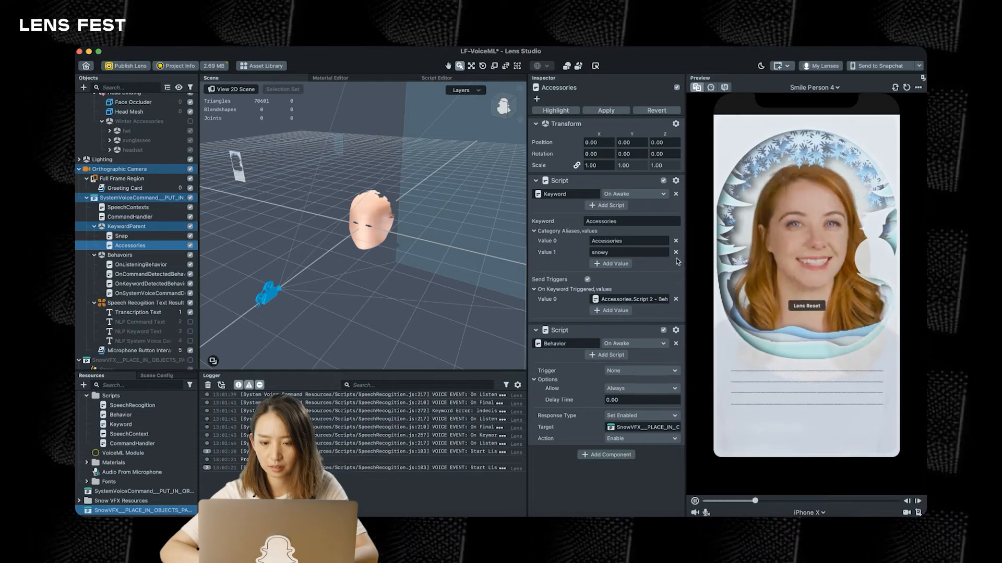
click(676, 251)
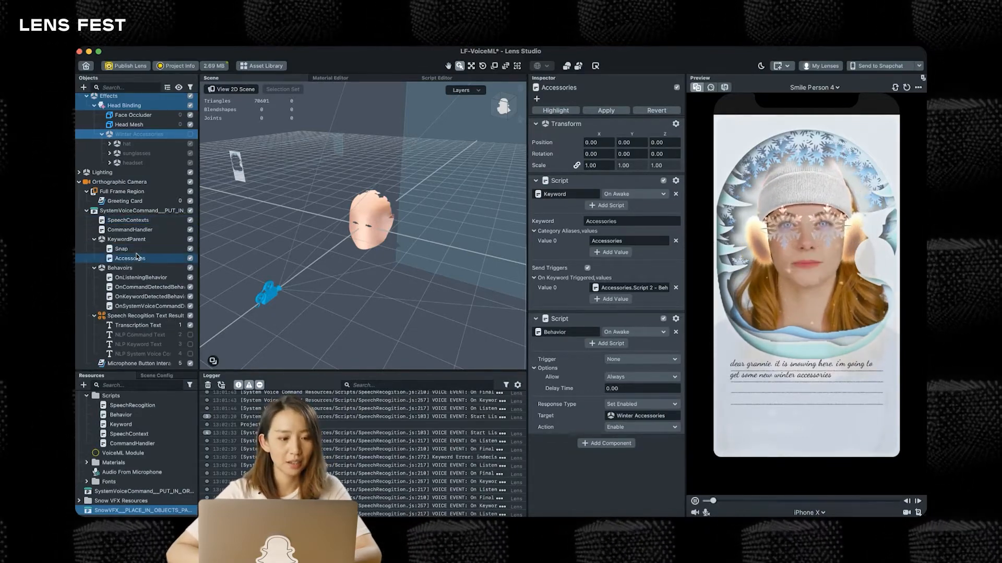
Step: Duplicate Accessories as Red with keyword red and a Set Color response
click(129, 267)
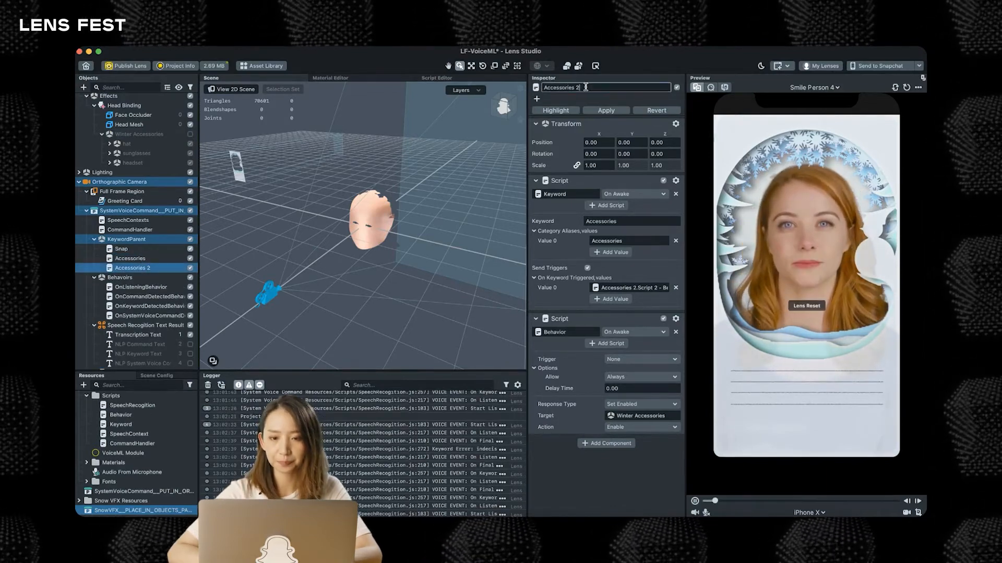
text(Red)
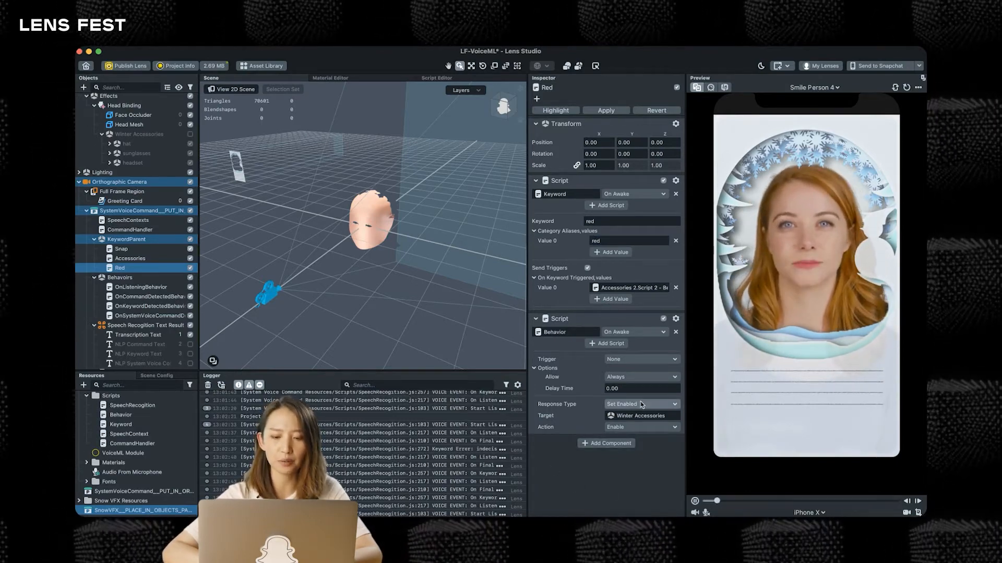
click(641, 404)
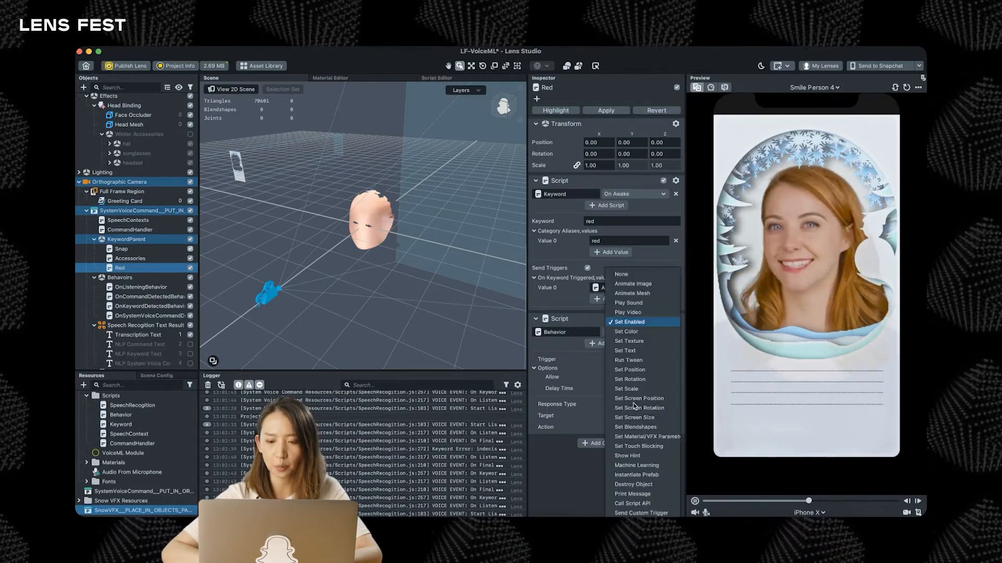
click(626, 332)
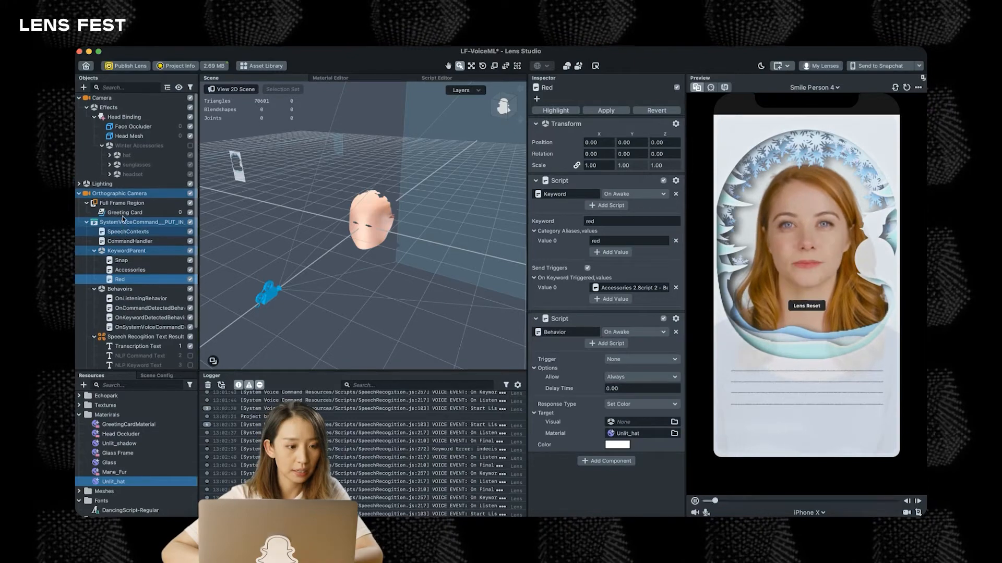
Step: Target the hat_front mesh and pick red as the Set Color colour
click(109, 154)
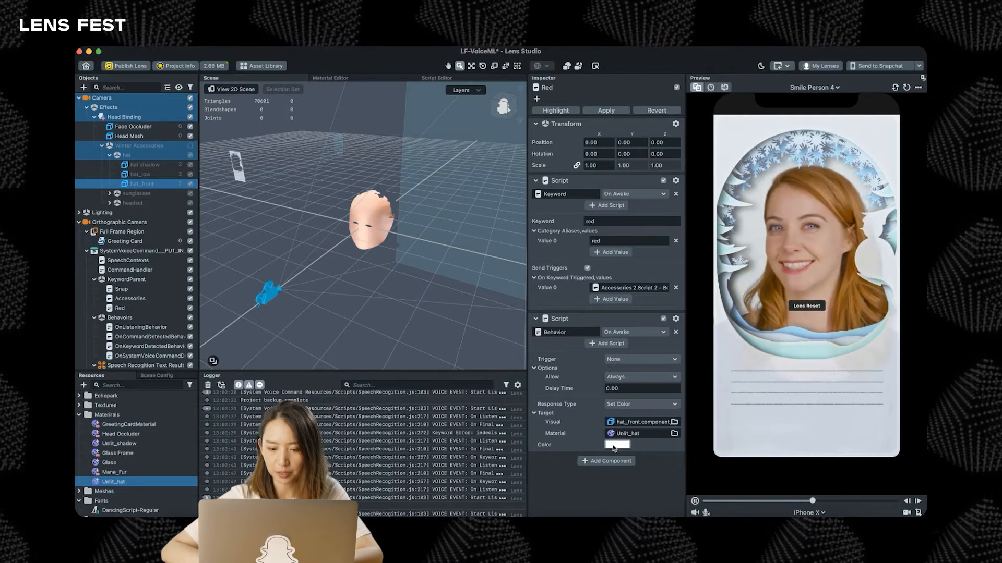
click(617, 445)
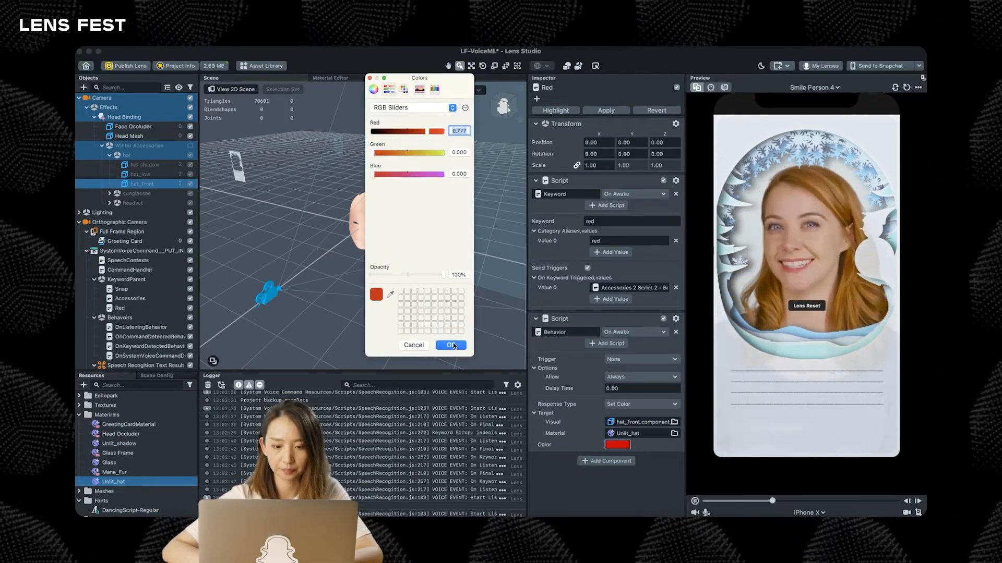
click(450, 345)
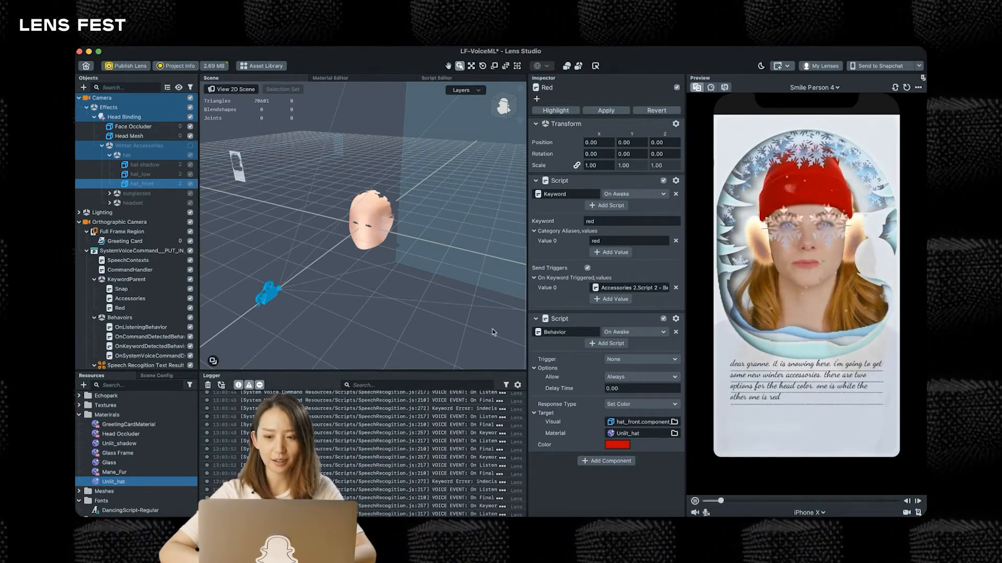
Step: After testing the red hat by voice, select the SystemVoiceCommand object to show its settings
scroll(down, 3)
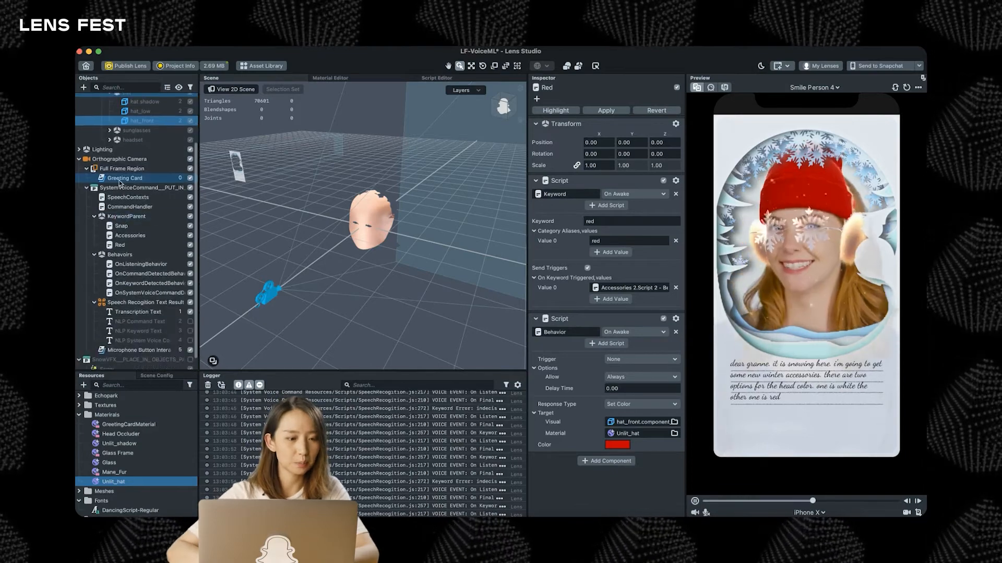
click(137, 187)
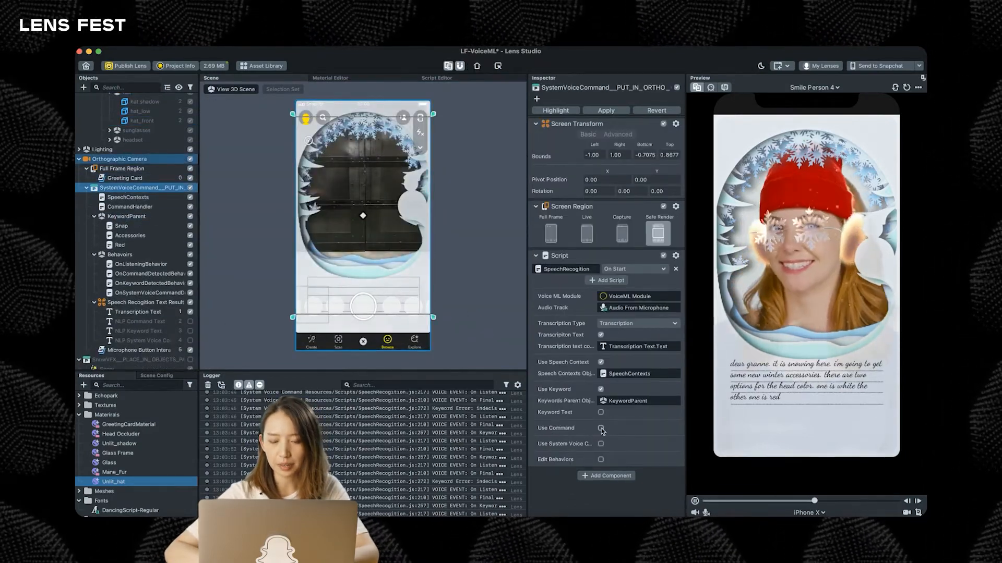
Step: Tick Use Command in SpeechRecognition and view the script's possible commands in the Script Editor
click(601, 428)
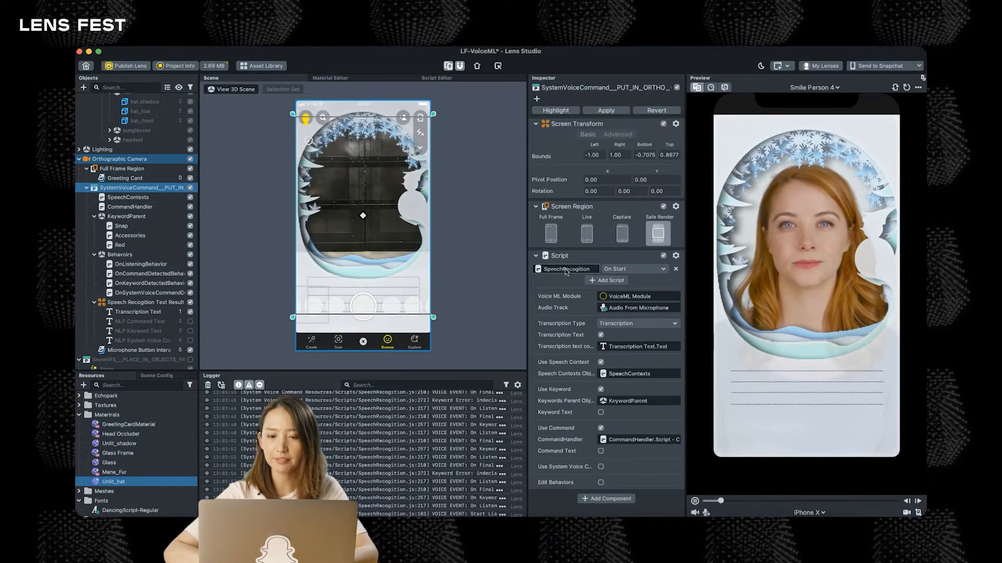
right_click(566, 270)
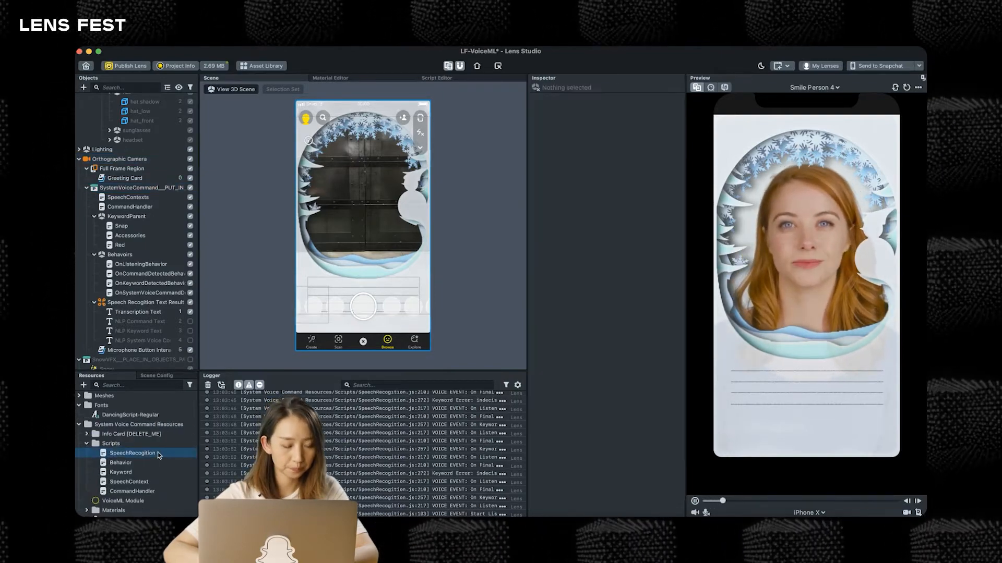
double_click(131, 453)
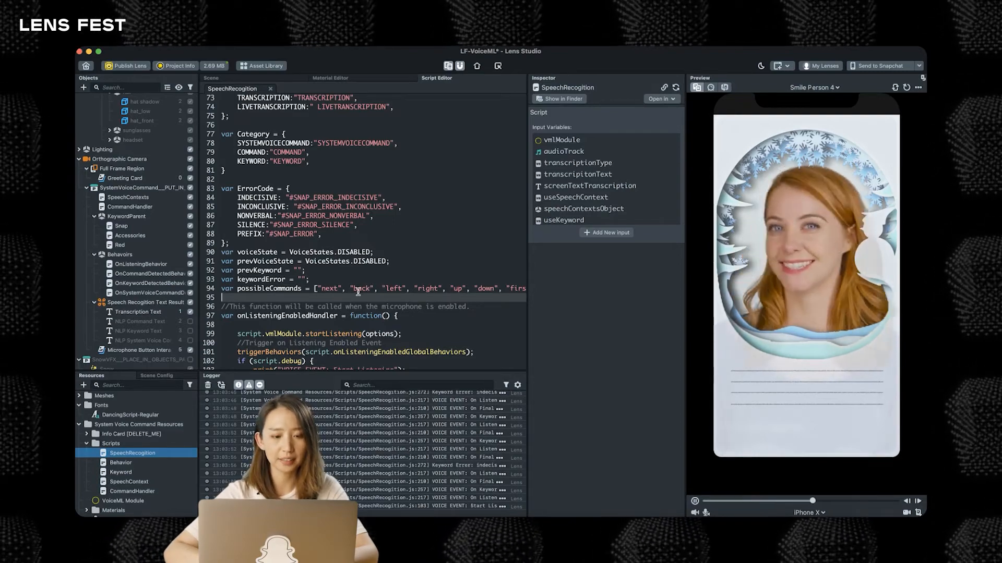
click(125, 188)
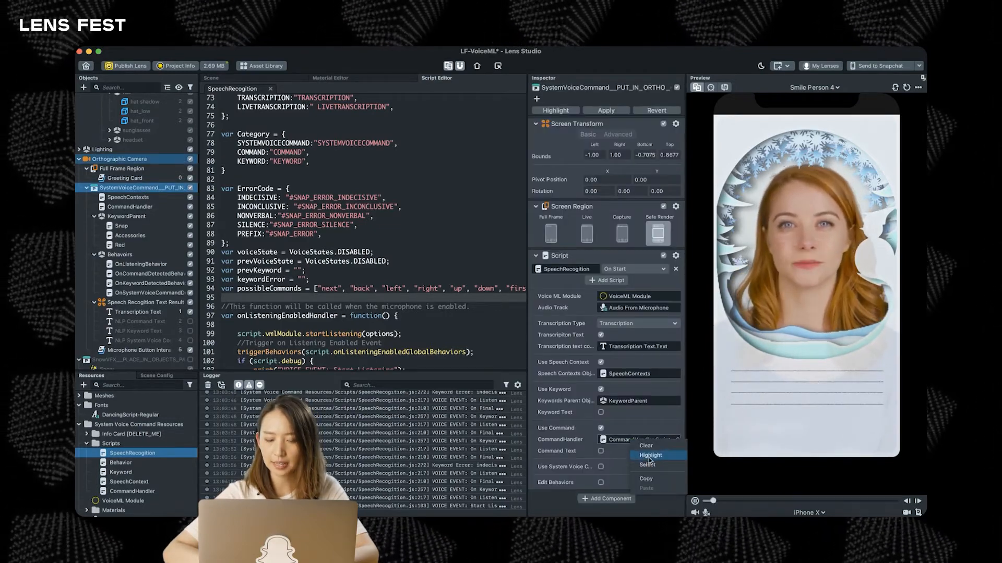
Step: View the CommandHandler script, then tick Use System Voice Command on SystemVoiceCommand
click(647, 455)
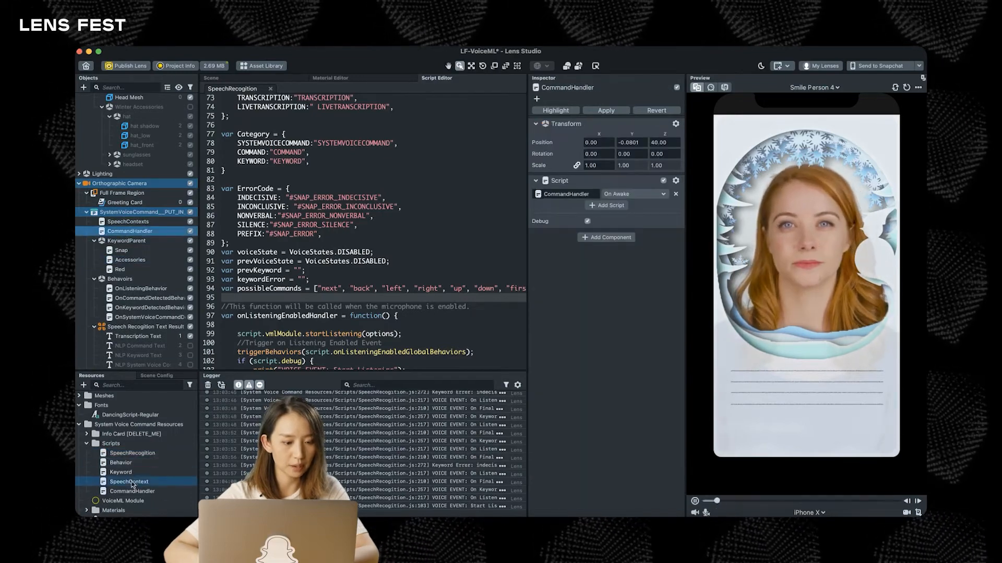
double_click(133, 491)
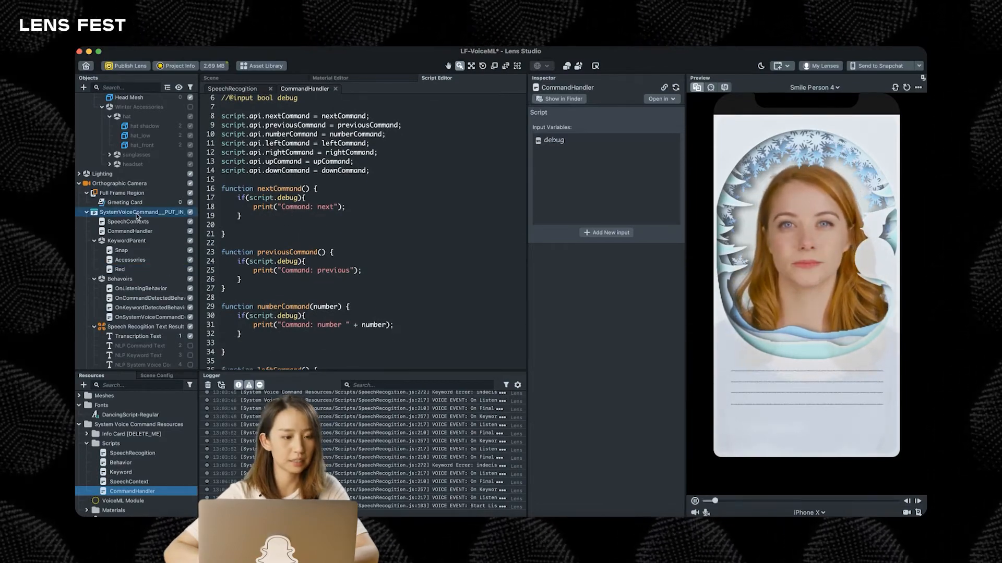
click(136, 212)
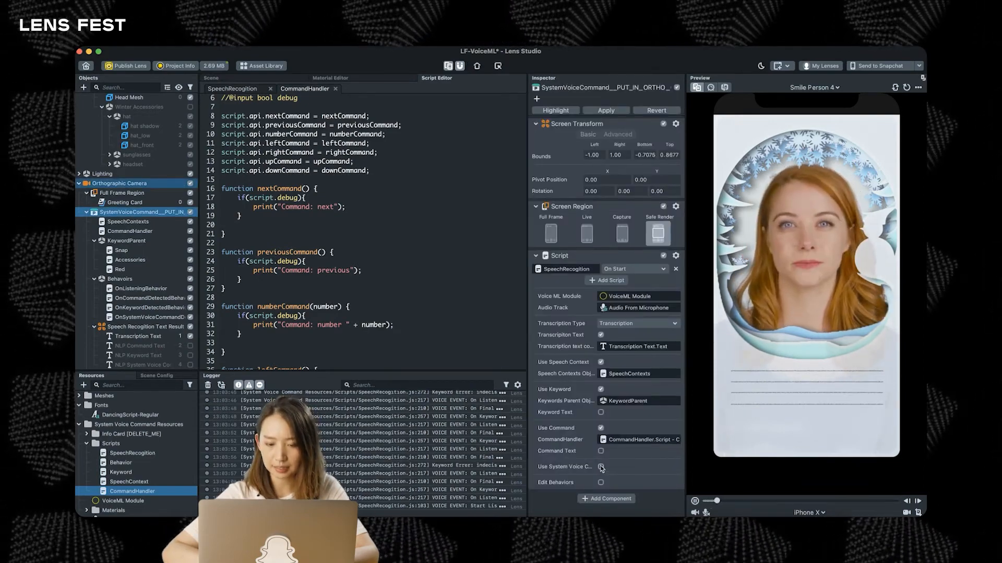
click(601, 467)
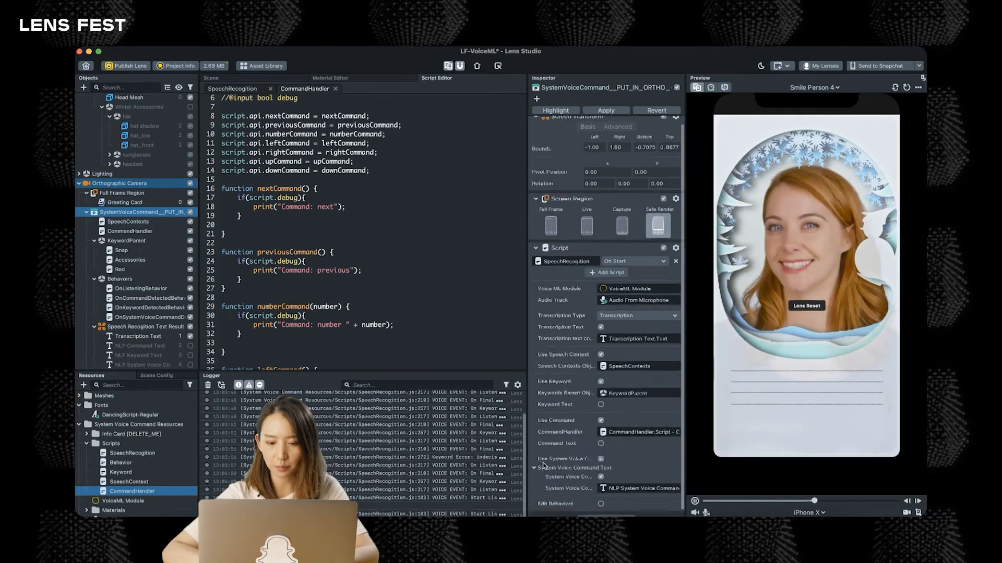